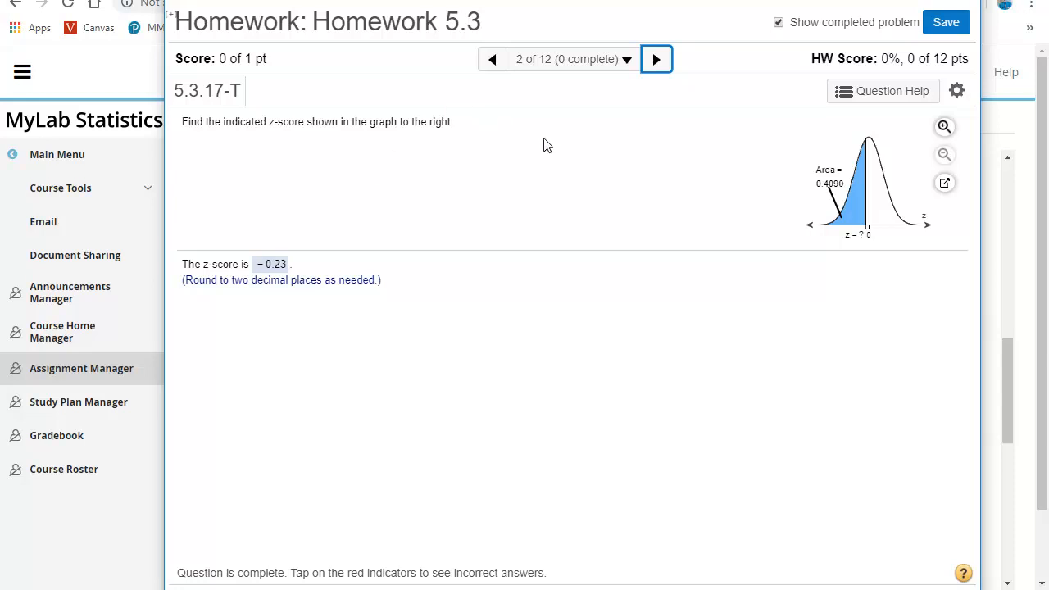
{"action": "mouse_move", "coordinate": [856, 246]}
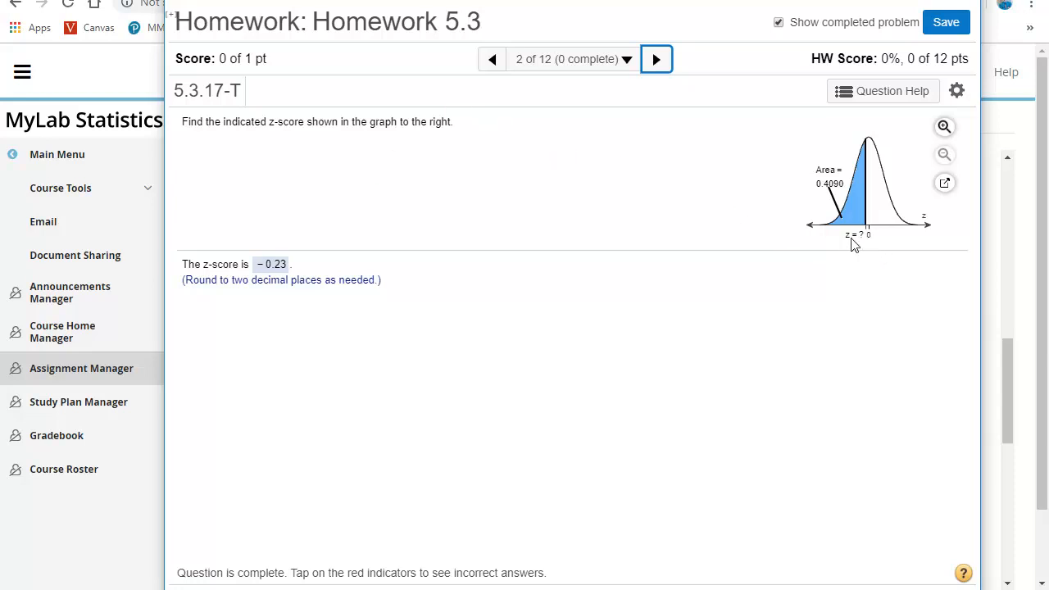
{"action": "mouse_move", "coordinate": [826, 196]}
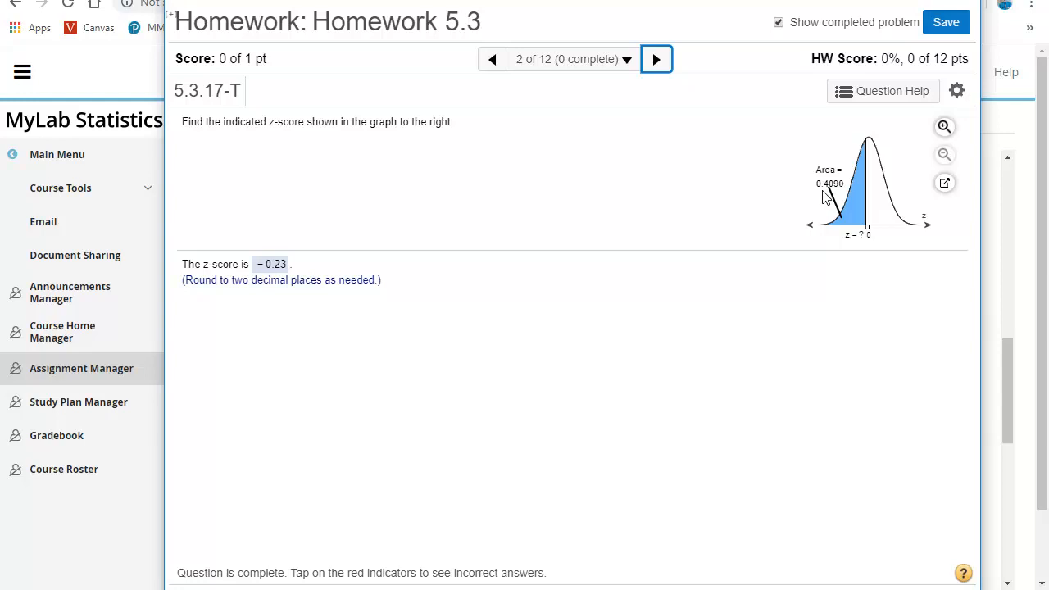
{"action": "mouse_move", "coordinate": [826, 170]}
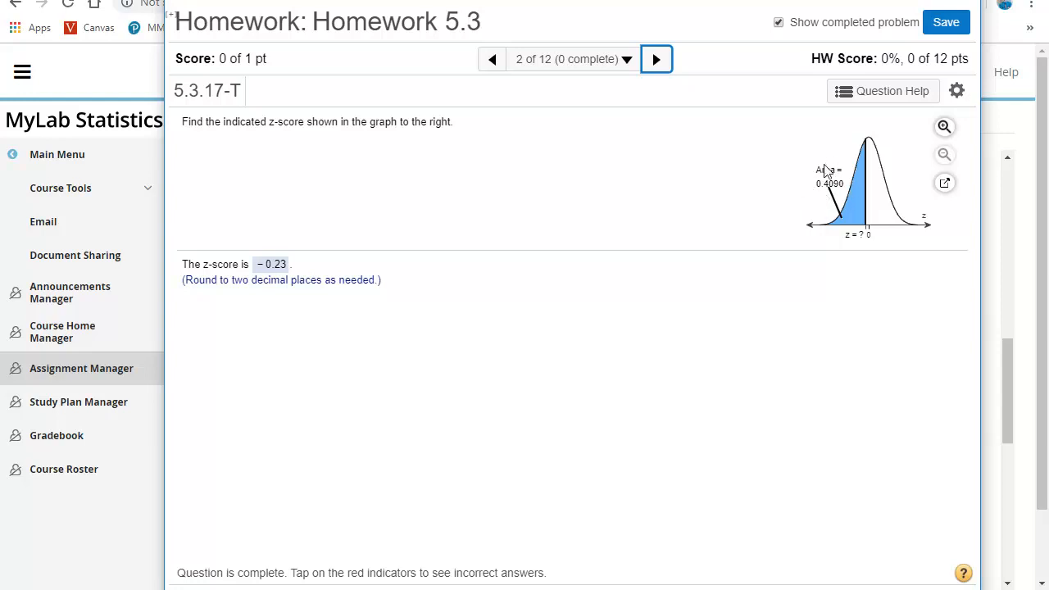
{"action": "mouse_move", "coordinate": [867, 247]}
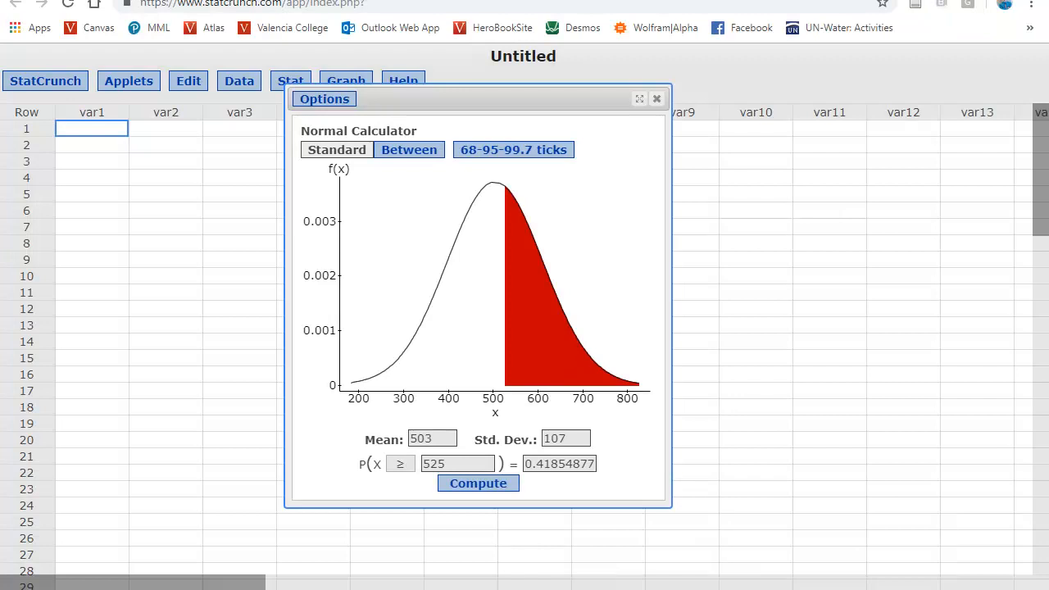
Enter mean 0, SD 1 and probability .4090 in the Normal Calculator, clearing the X box to solve for it.
{"action": "left_click", "coordinate": [655, 98]}
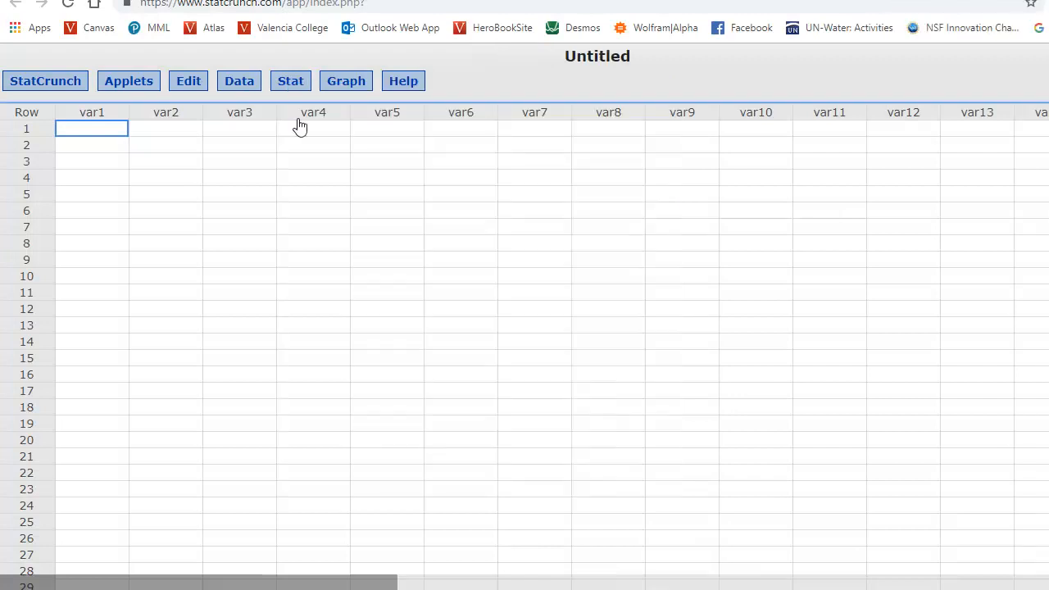
{"action": "left_click", "coordinate": [290, 80]}
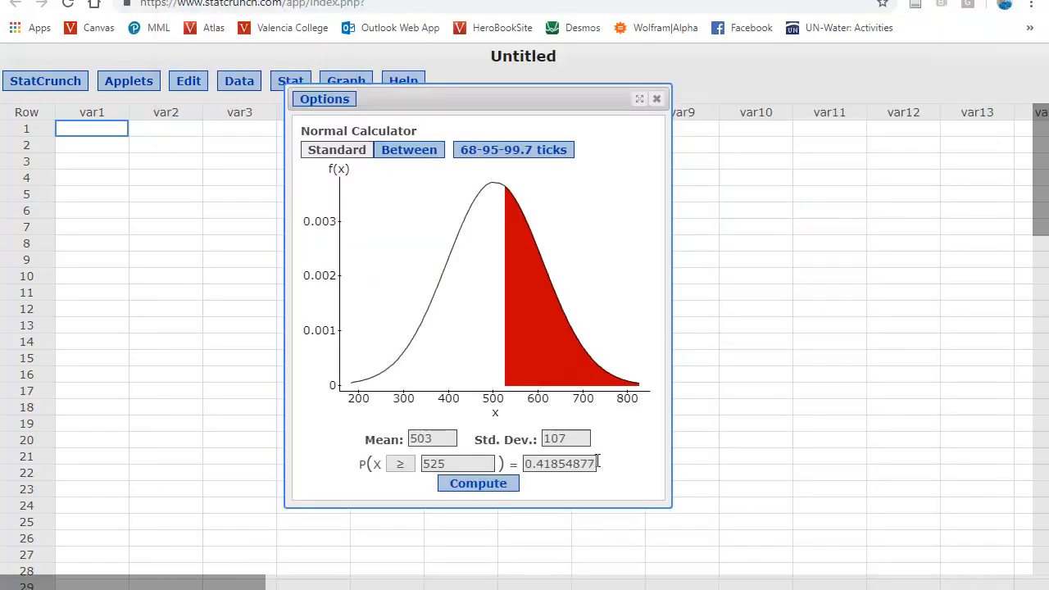
{"action": "left_click", "coordinate": [560, 462]}
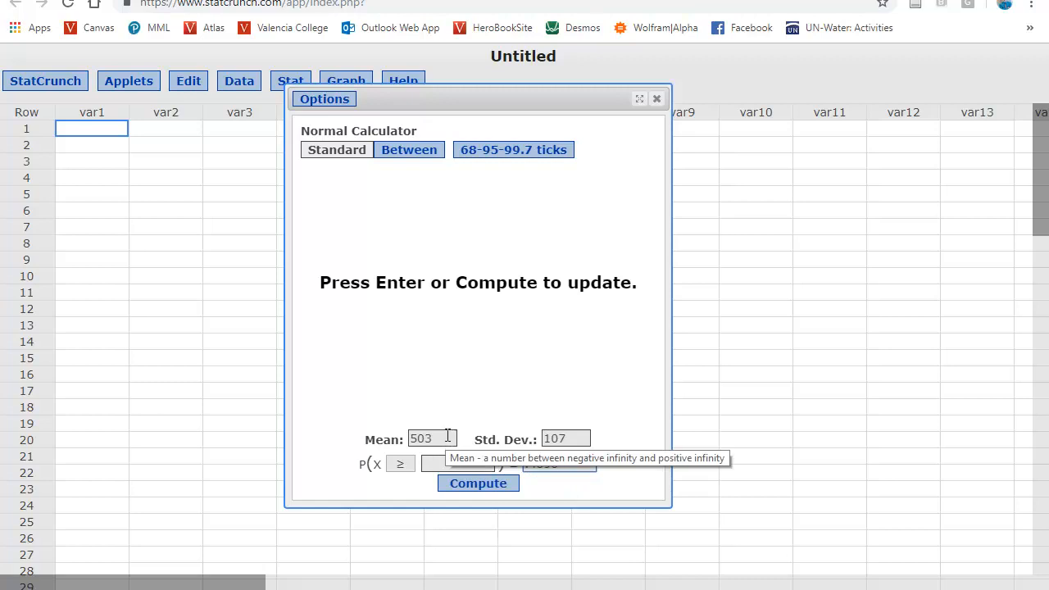
{"action": "type", "text": "0"}
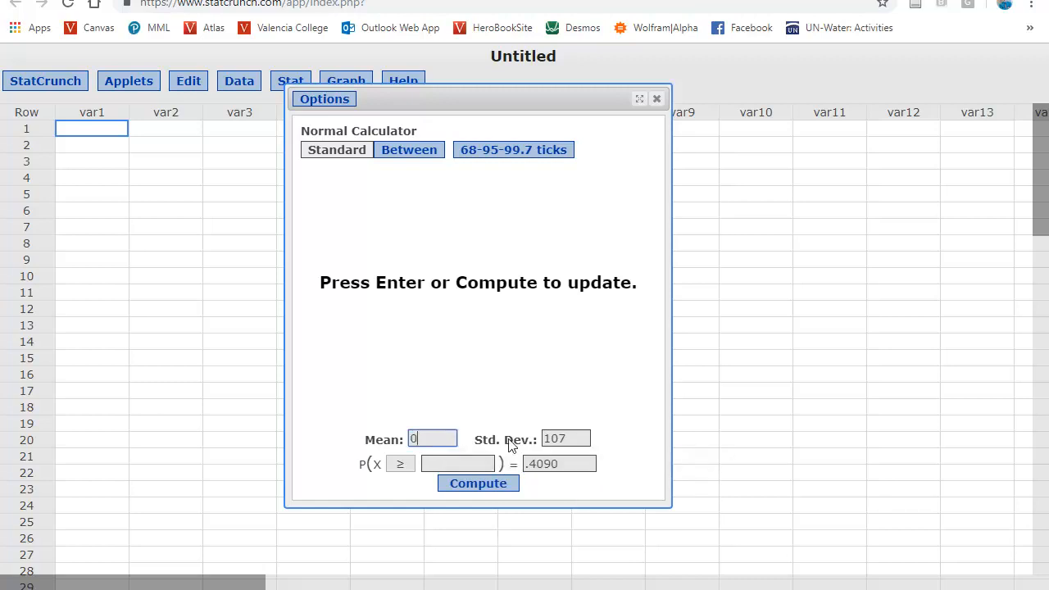
{"action": "type", "text": "1"}
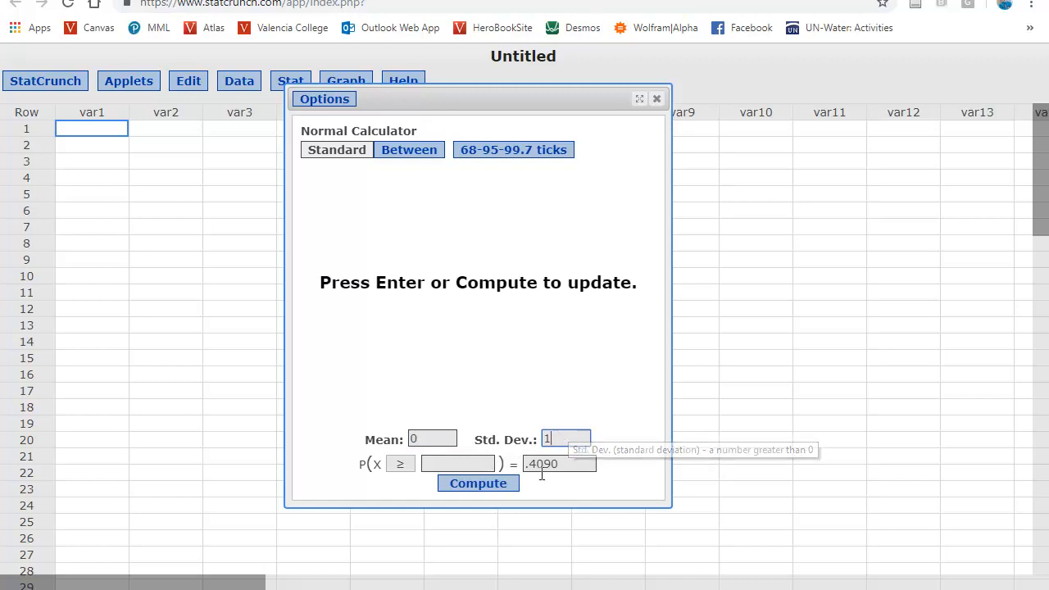
{"action": "mouse_move", "coordinate": [559, 462]}
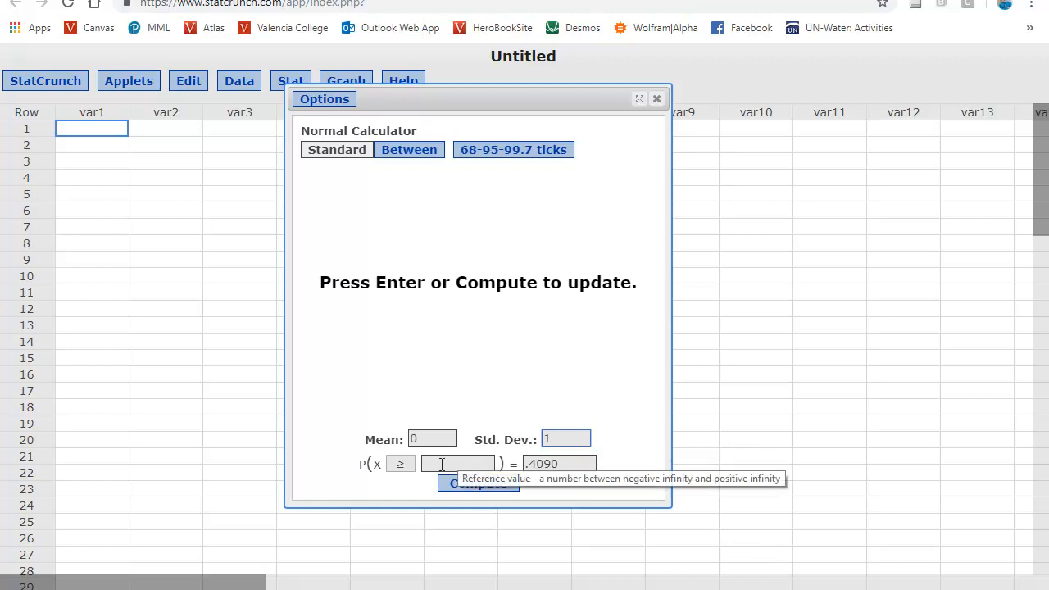
{"action": "left_click", "coordinate": [400, 464]}
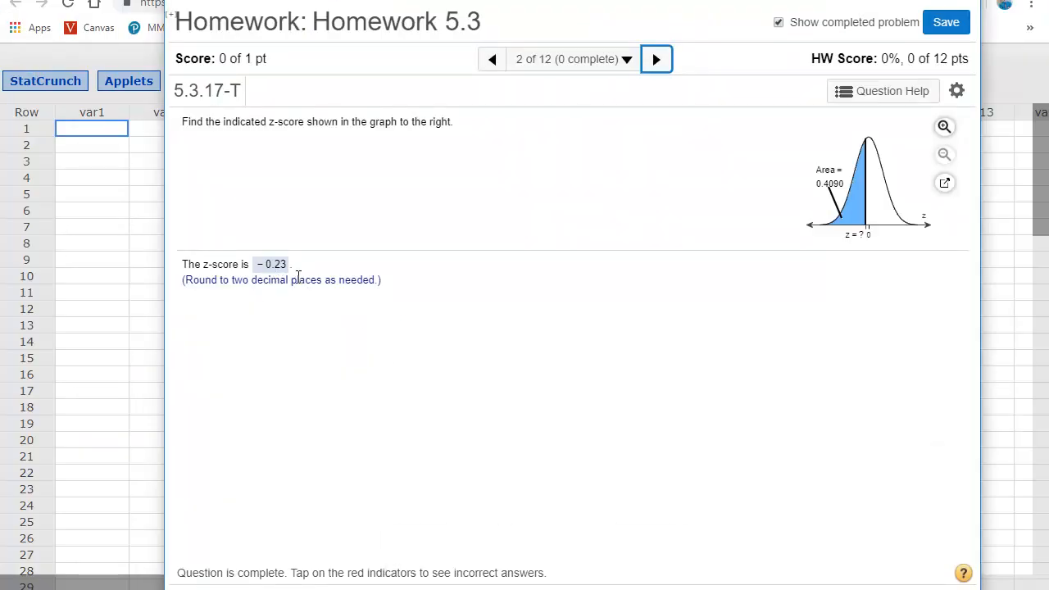
Compute the z-score −0.2301181 for left area .4090, then replace the probability with .0294.
{"action": "left_click", "coordinate": [655, 59]}
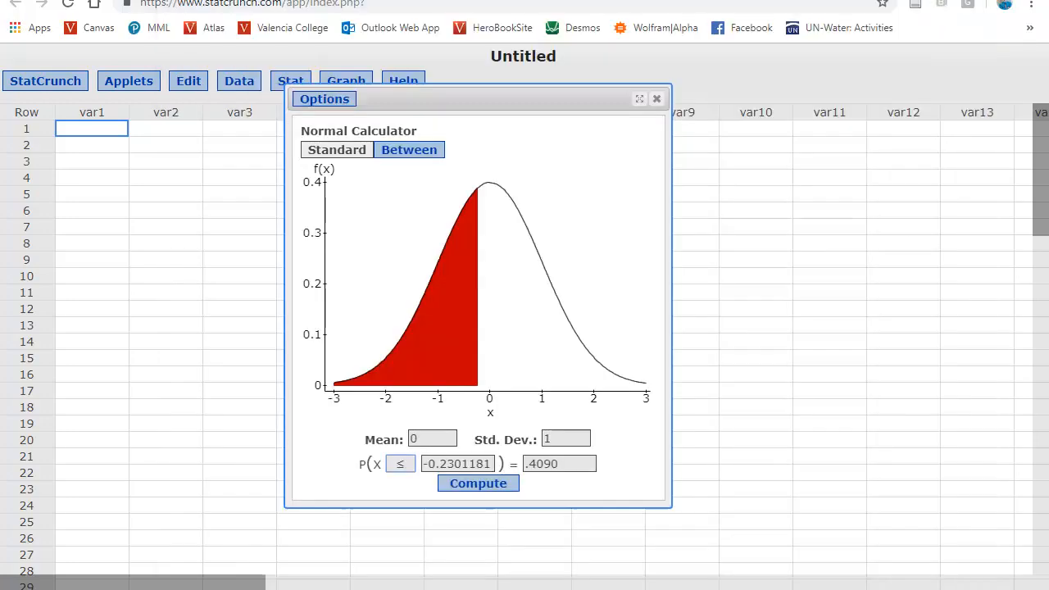
{"action": "mouse_move", "coordinate": [400, 463]}
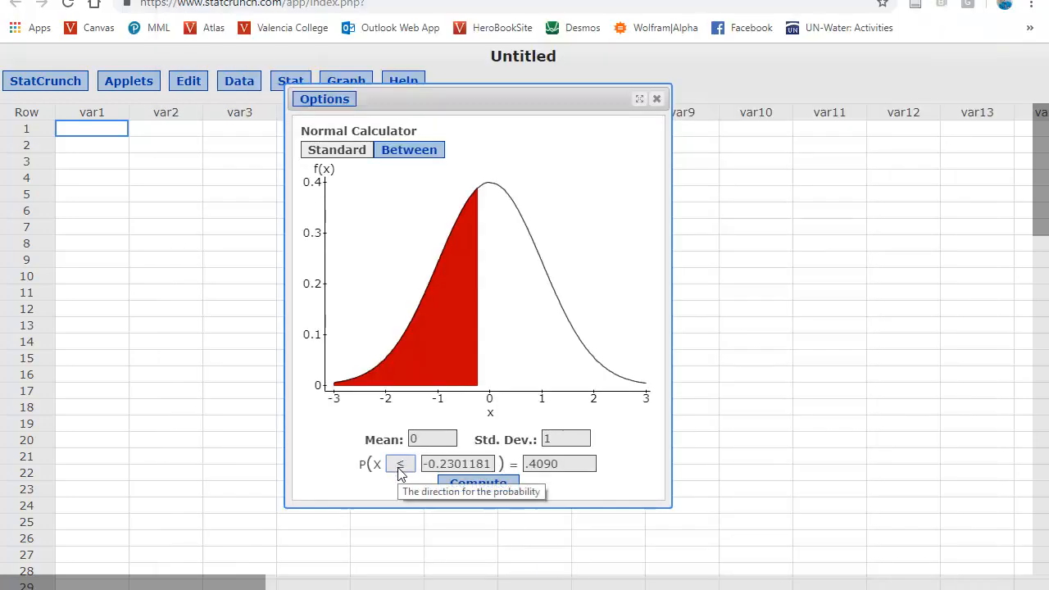
{"action": "mouse_move", "coordinate": [429, 439]}
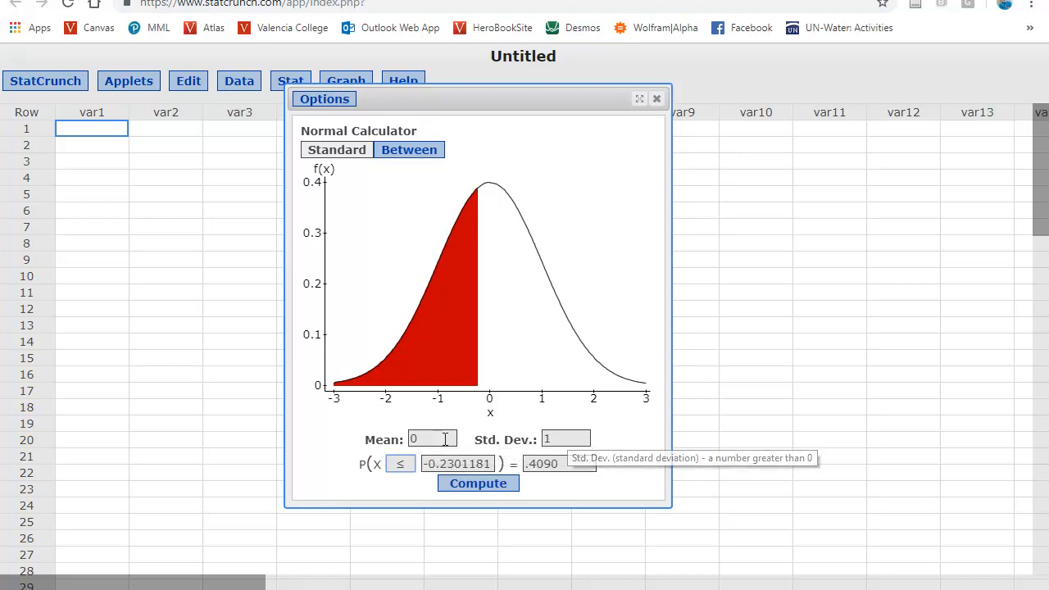
{"action": "triple_click", "coordinate": [459, 464]}
{"action": "type", "text": "."}
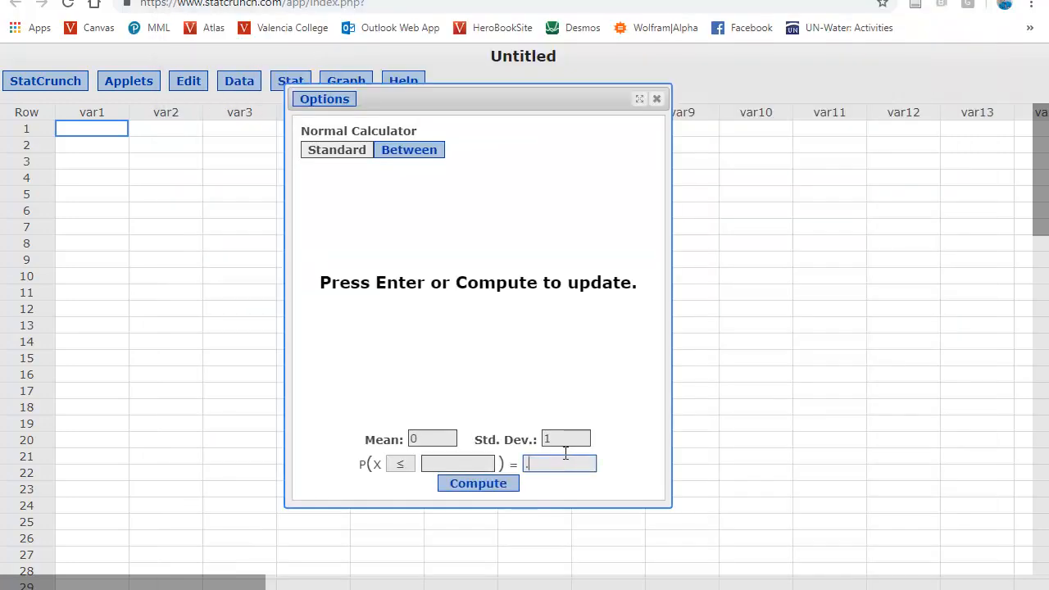
{"action": "left_click", "coordinate": [478, 482]}
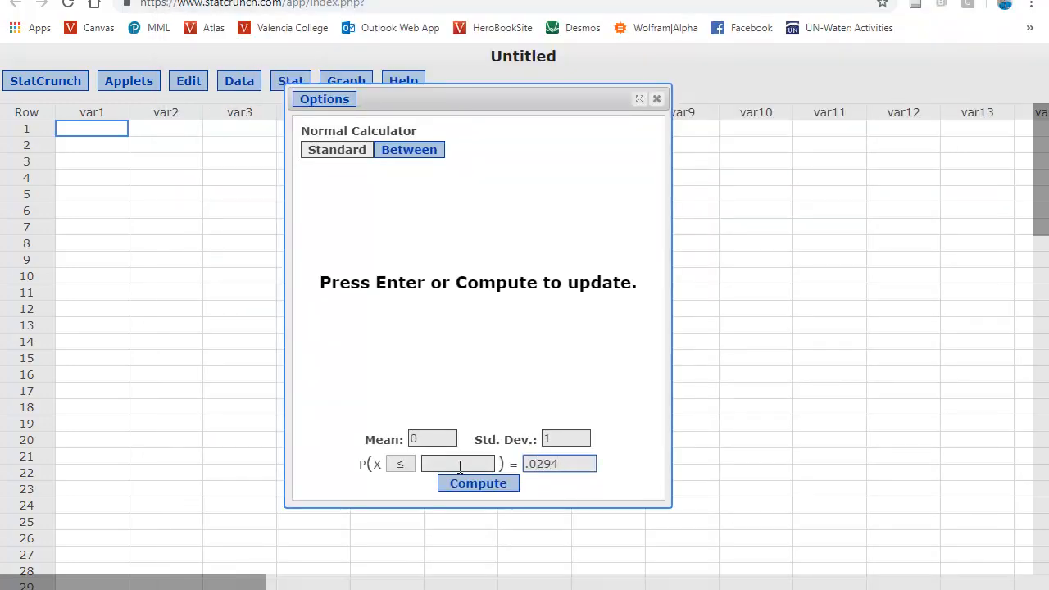
{"action": "left_click", "coordinate": [400, 464]}
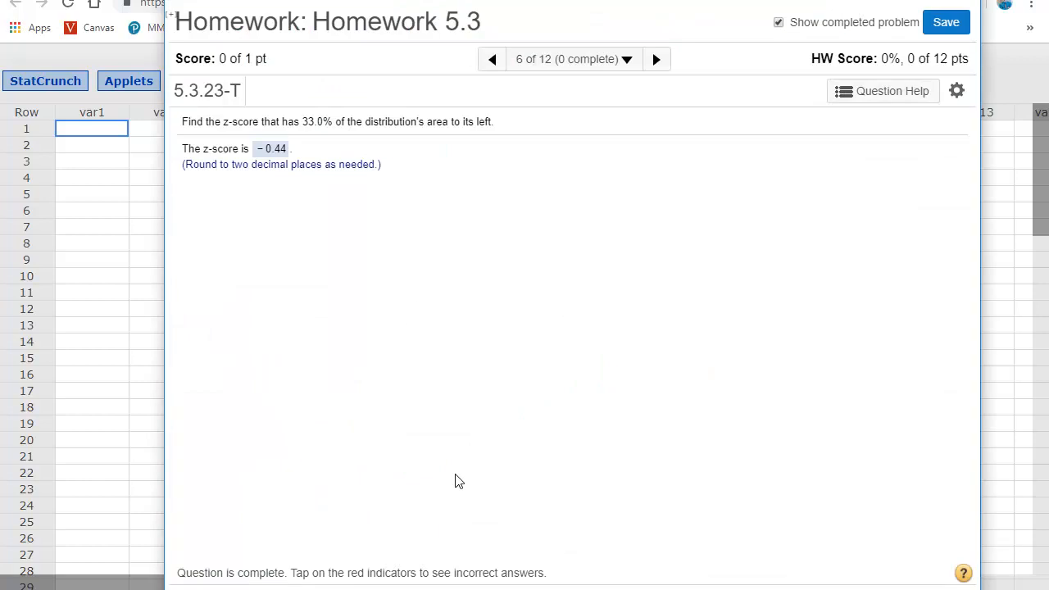
{"action": "mouse_move", "coordinate": [351, 229]}
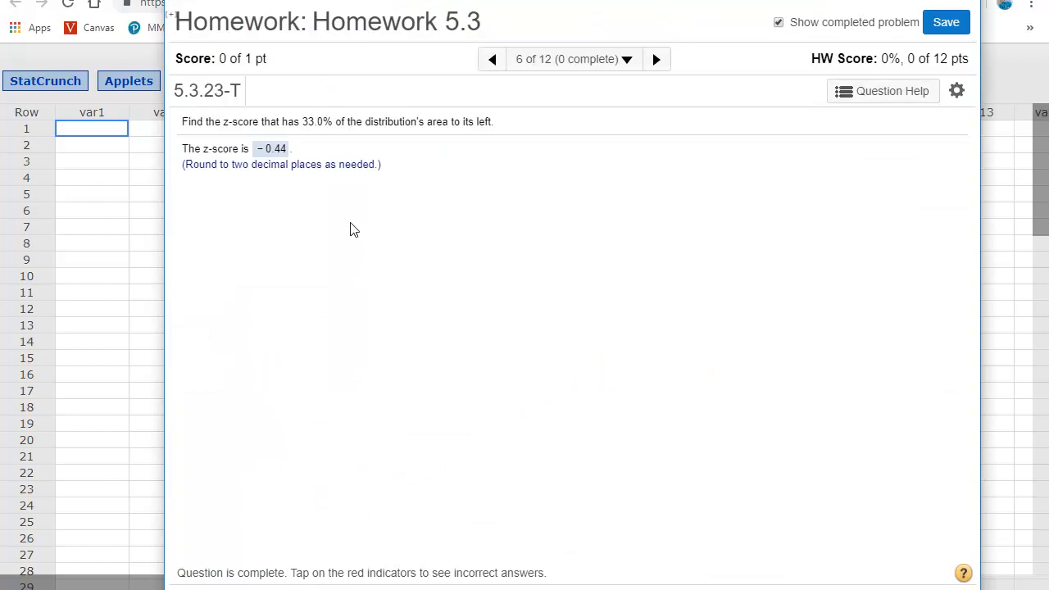
{"action": "mouse_move", "coordinate": [305, 125]}
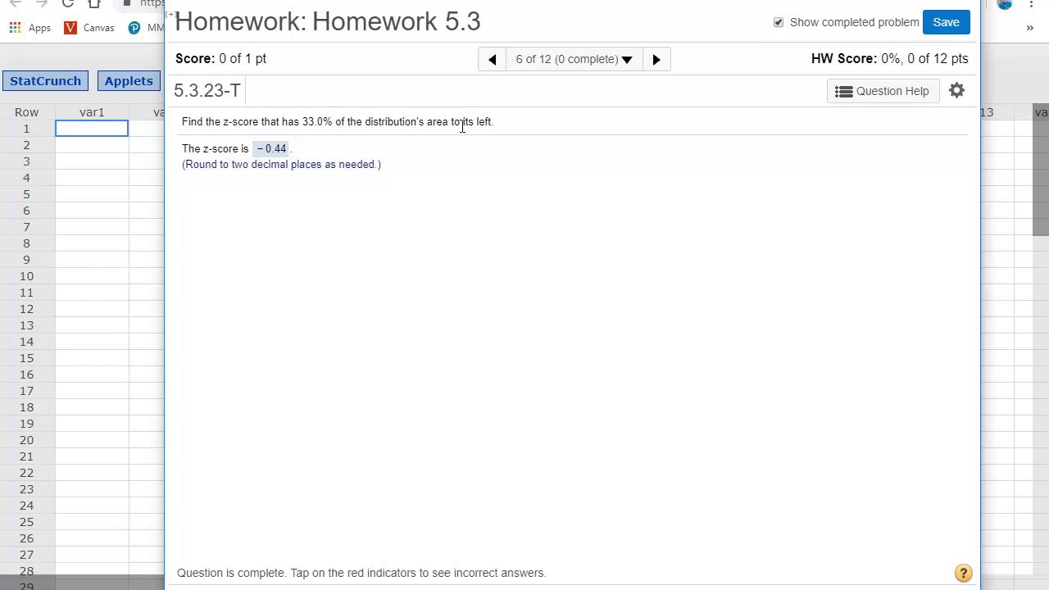
{"action": "mouse_move", "coordinate": [462, 125]}
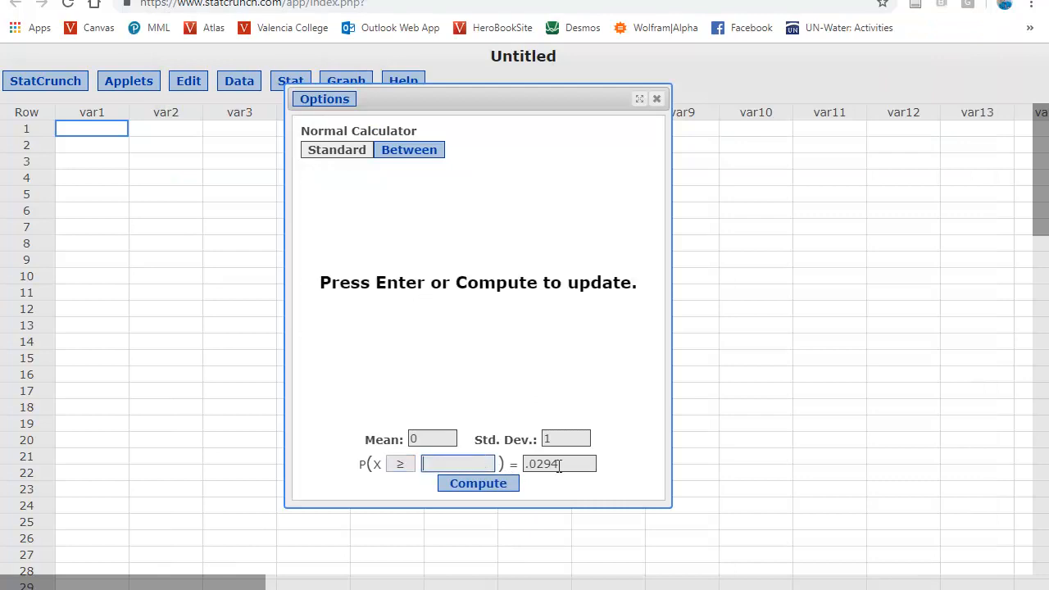
Replace .0294 with .33 and compute the z-score −0.4399131 for that left area.
{"action": "triple_click", "coordinate": [559, 464]}
{"action": "type", "text": ".33"}
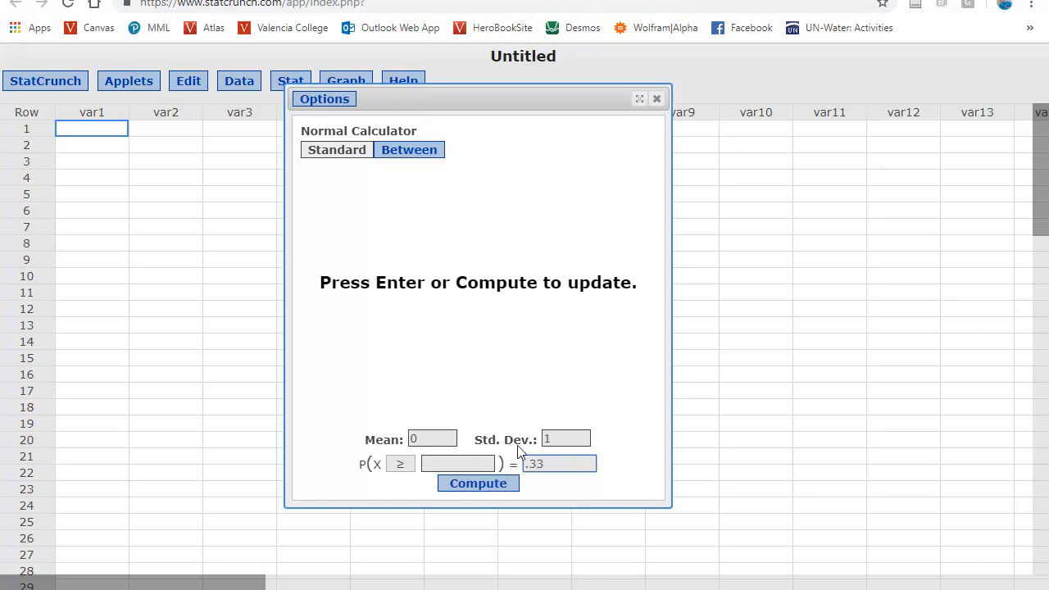
{"action": "left_click", "coordinate": [400, 464]}
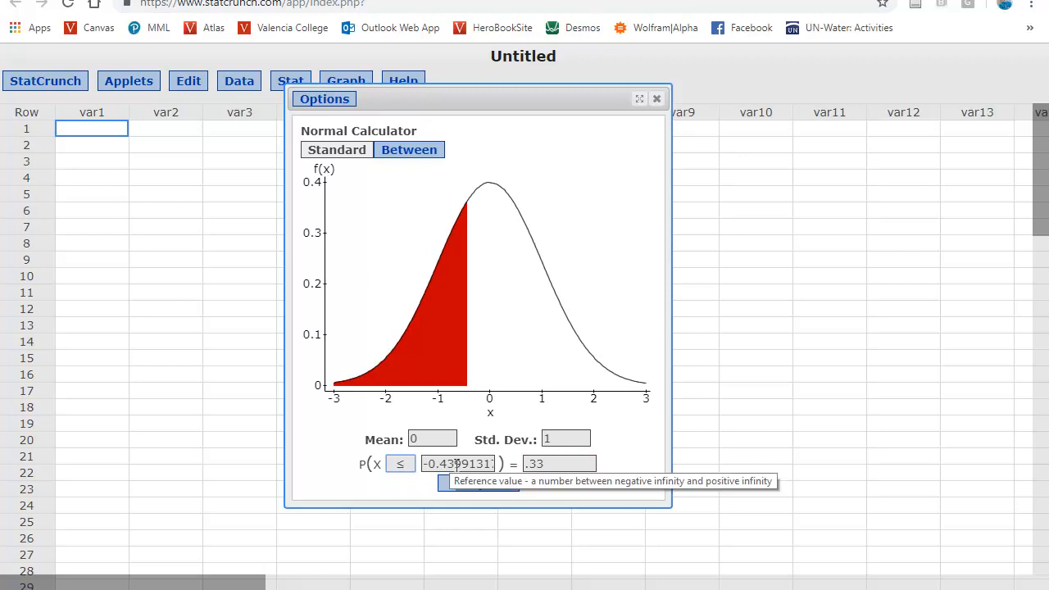
{"action": "mouse_move", "coordinate": [494, 564]}
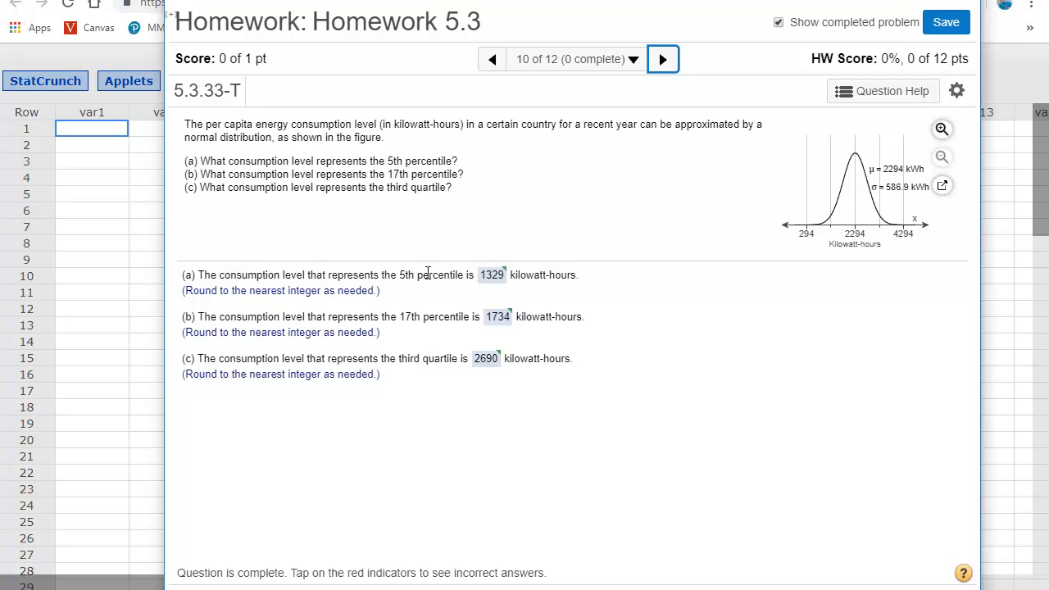
{"action": "mouse_move", "coordinate": [418, 273]}
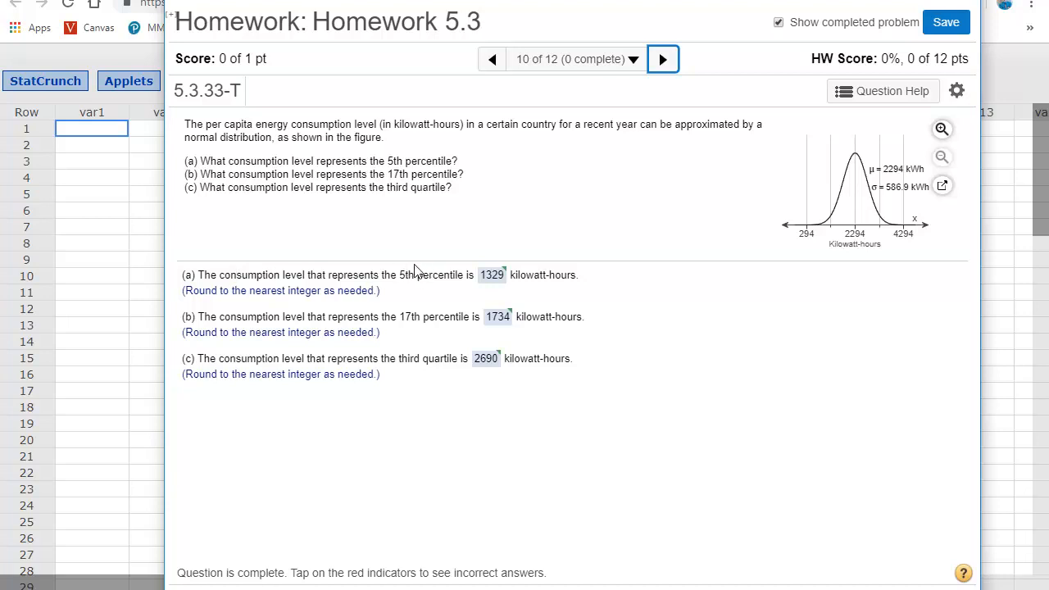
{"action": "mouse_move", "coordinate": [418, 295]}
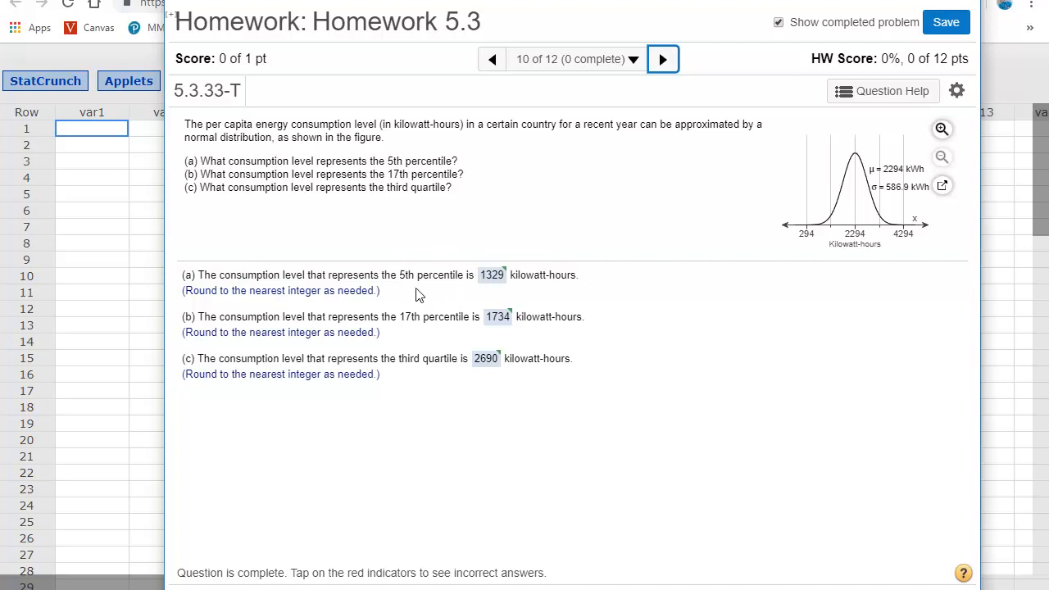
{"action": "mouse_move", "coordinate": [433, 259]}
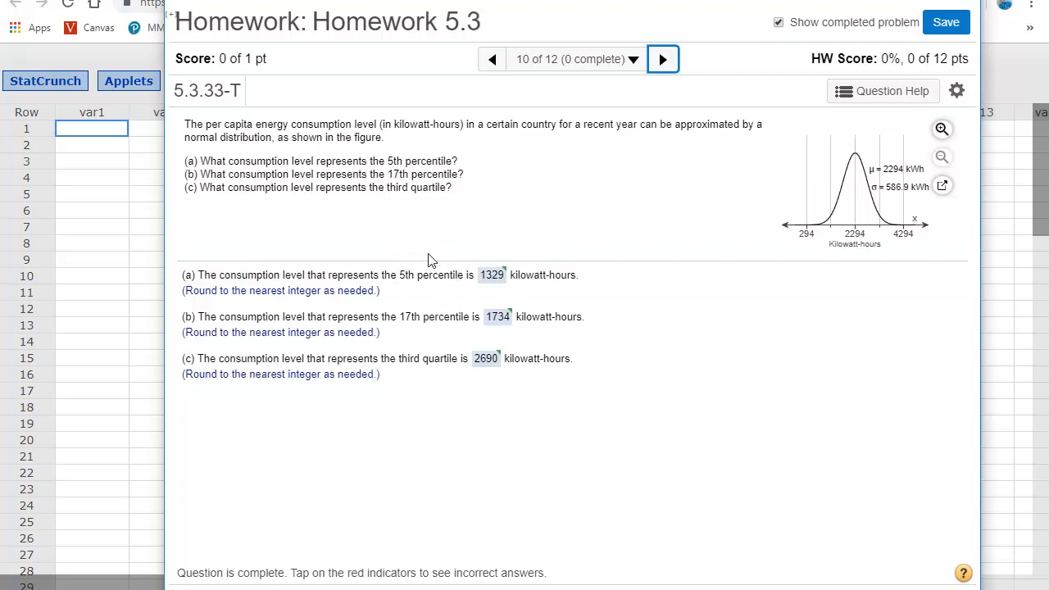
{"action": "mouse_move", "coordinate": [409, 285]}
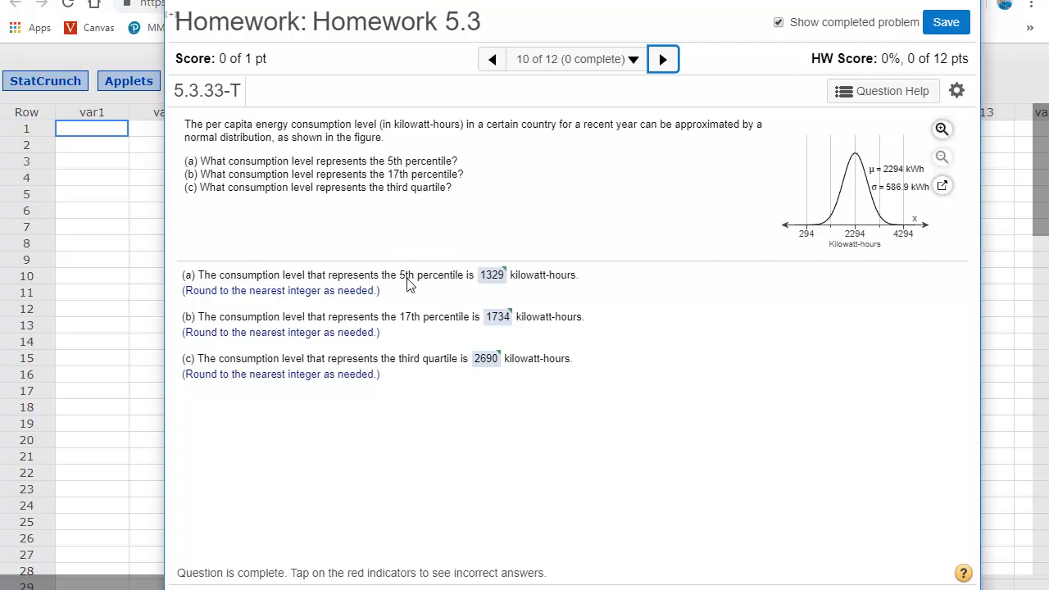
{"action": "mouse_move", "coordinate": [434, 287]}
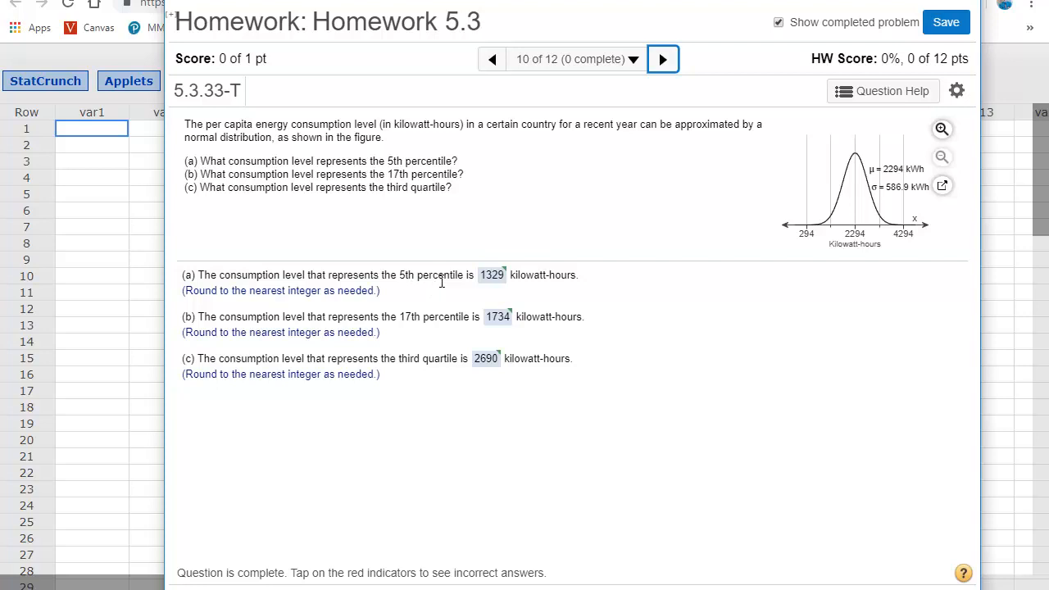
{"action": "mouse_move", "coordinate": [501, 279]}
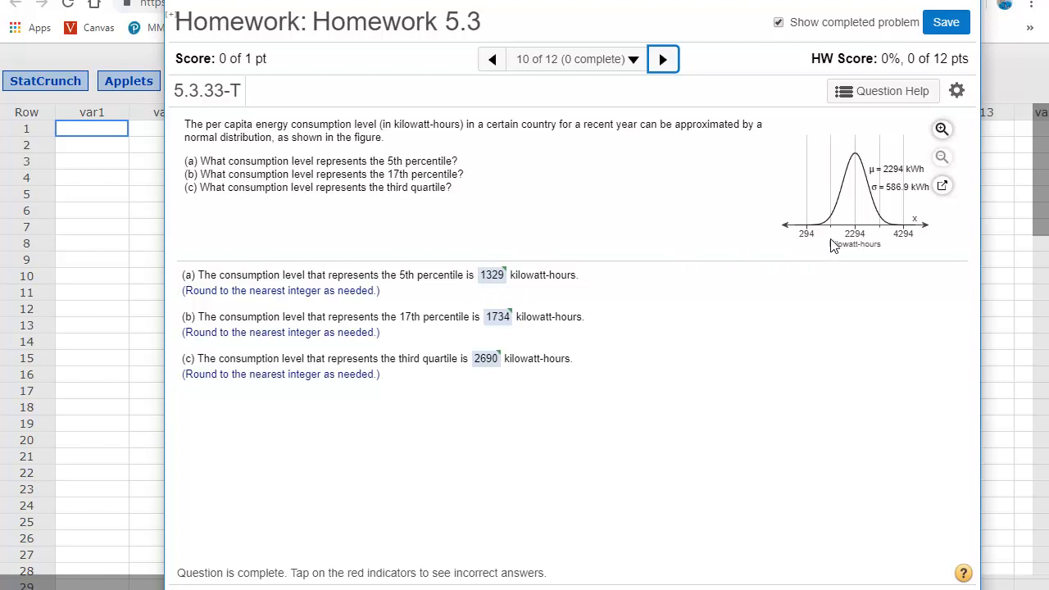
{"action": "mouse_move", "coordinate": [834, 237]}
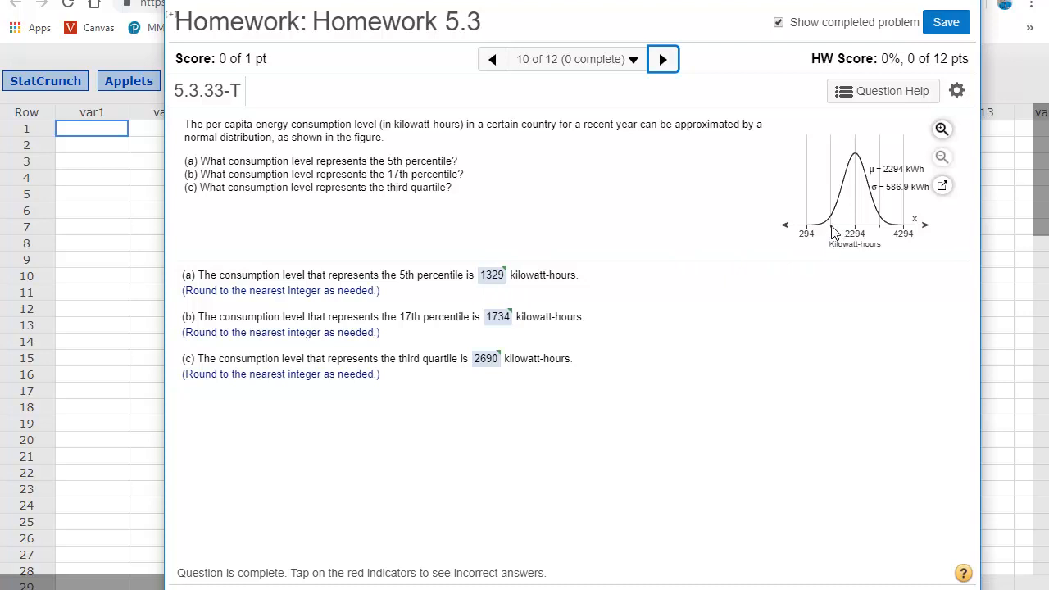
{"action": "mouse_move", "coordinate": [826, 227]}
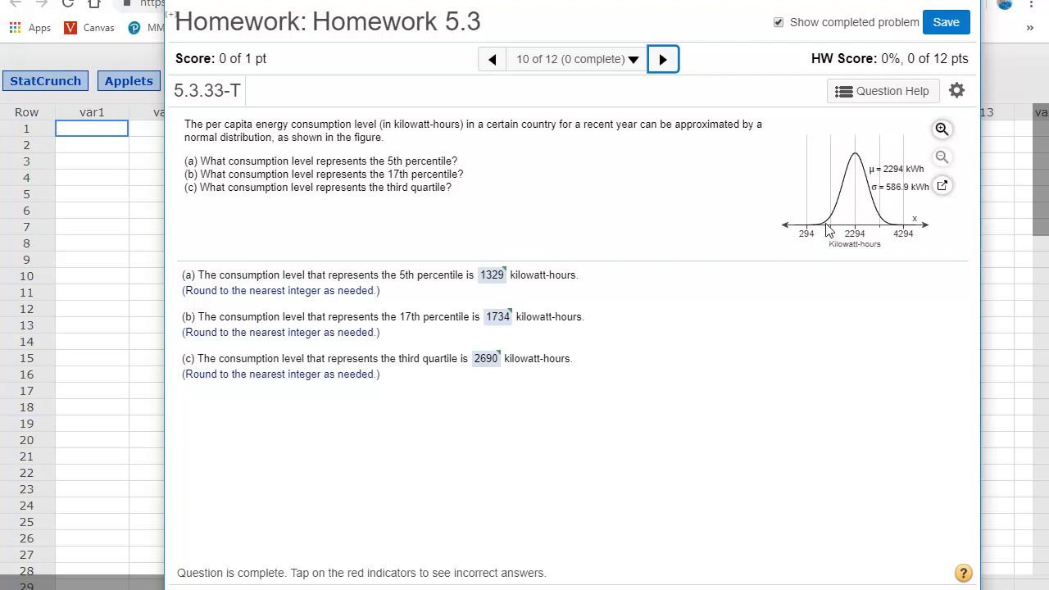
{"action": "mouse_move", "coordinate": [834, 233]}
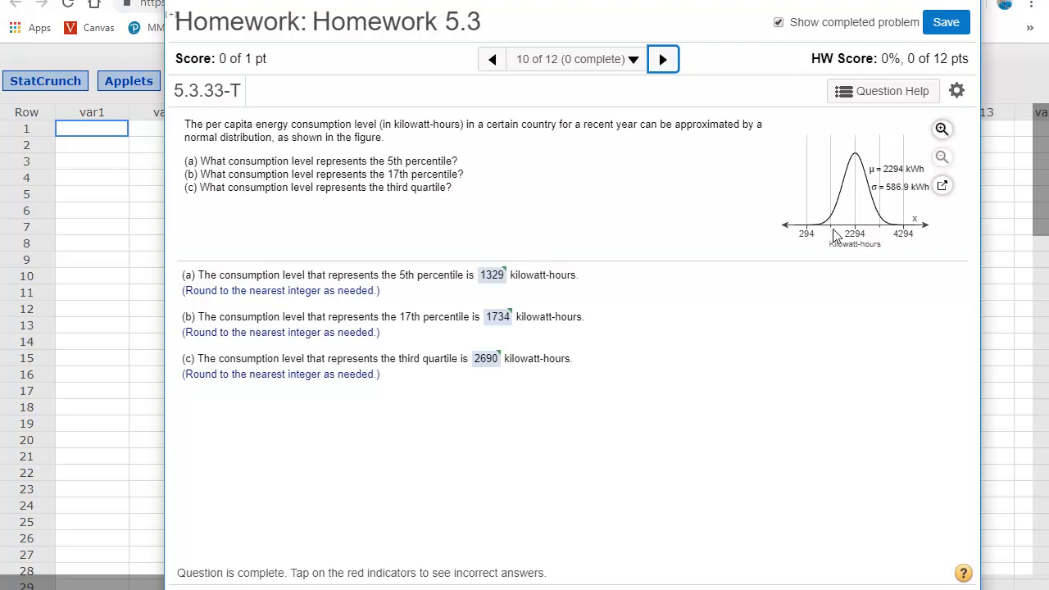
{"action": "mouse_move", "coordinate": [841, 236]}
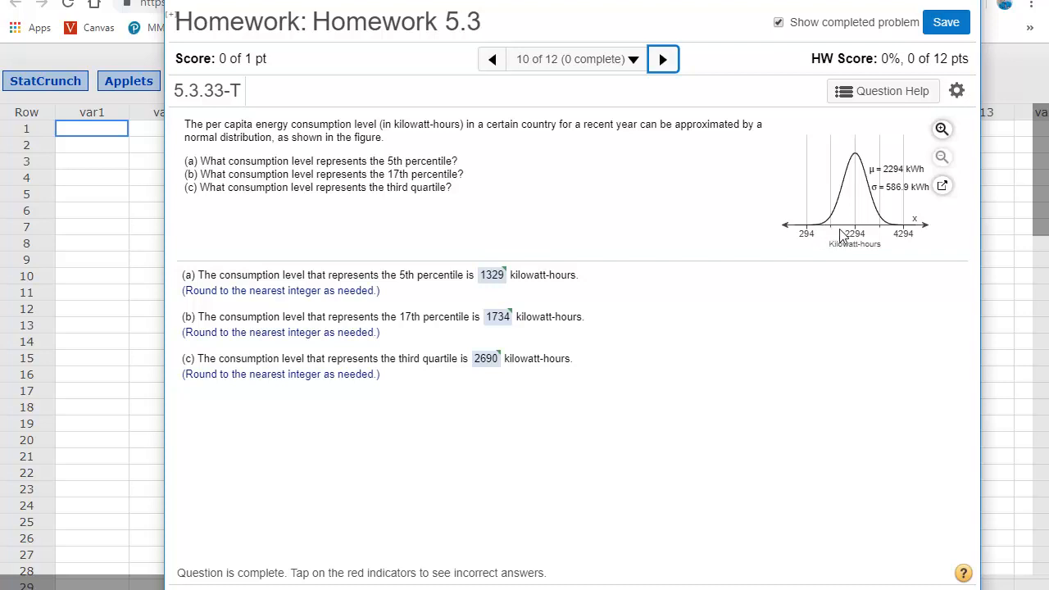
{"action": "mouse_move", "coordinate": [829, 236]}
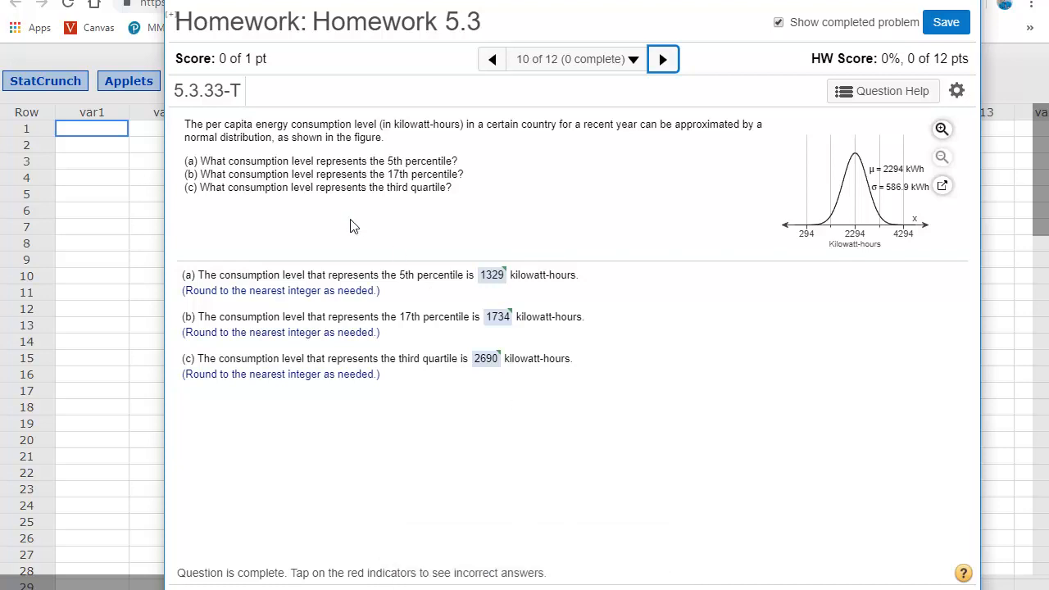
{"action": "mouse_move", "coordinate": [879, 268]}
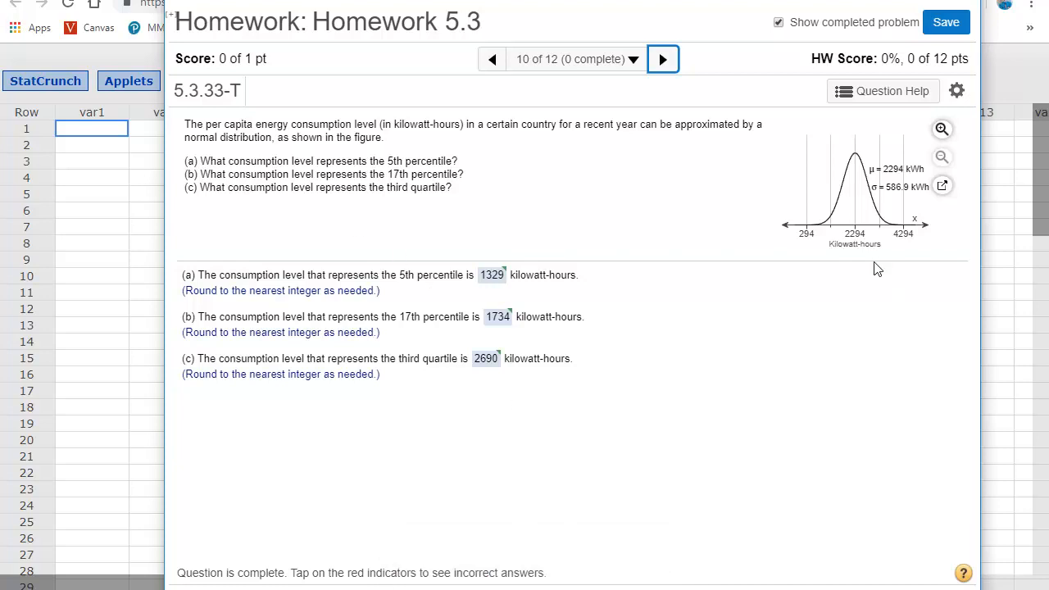
{"action": "mouse_move", "coordinate": [902, 227]}
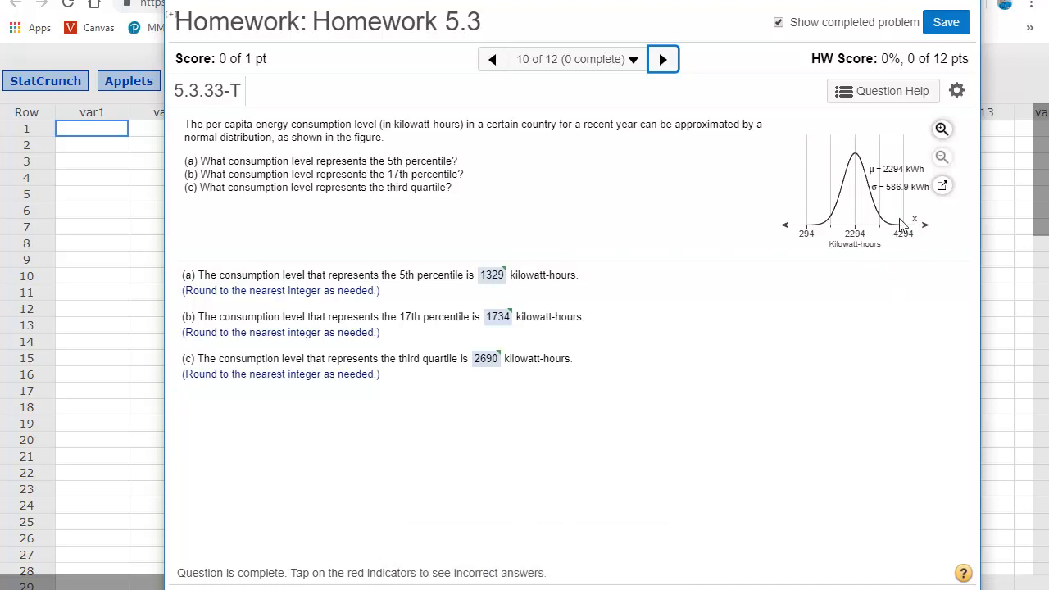
{"action": "mouse_move", "coordinate": [920, 205]}
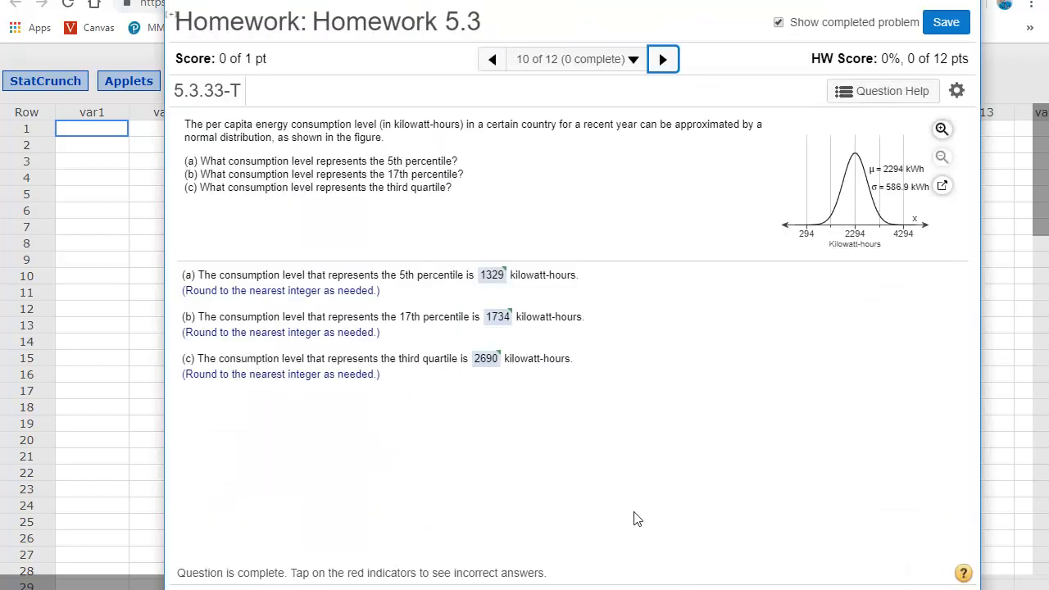
{"action": "mouse_move", "coordinate": [318, 265]}
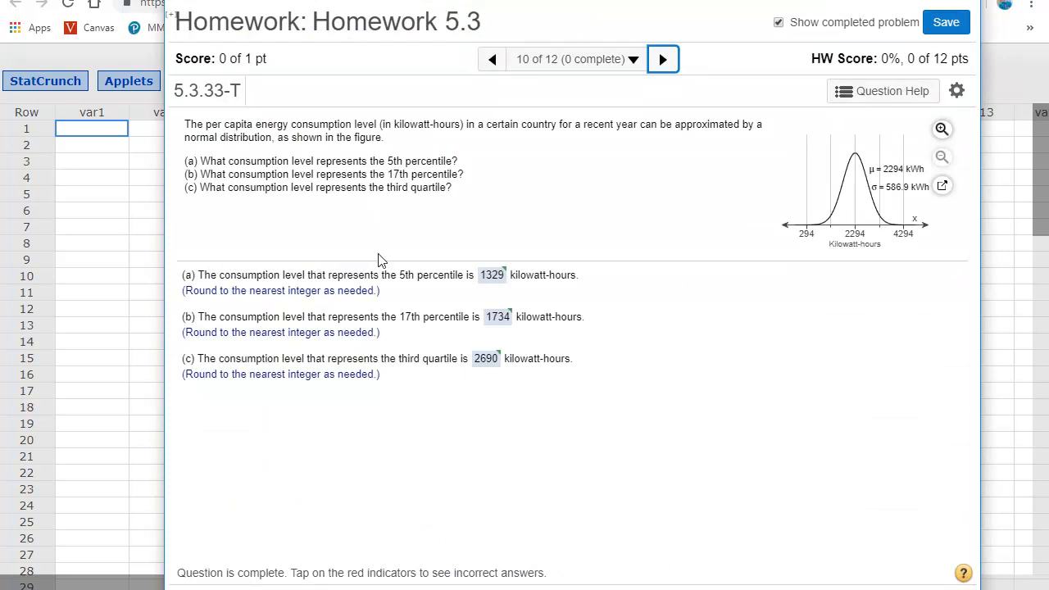
{"action": "mouse_move", "coordinate": [495, 276]}
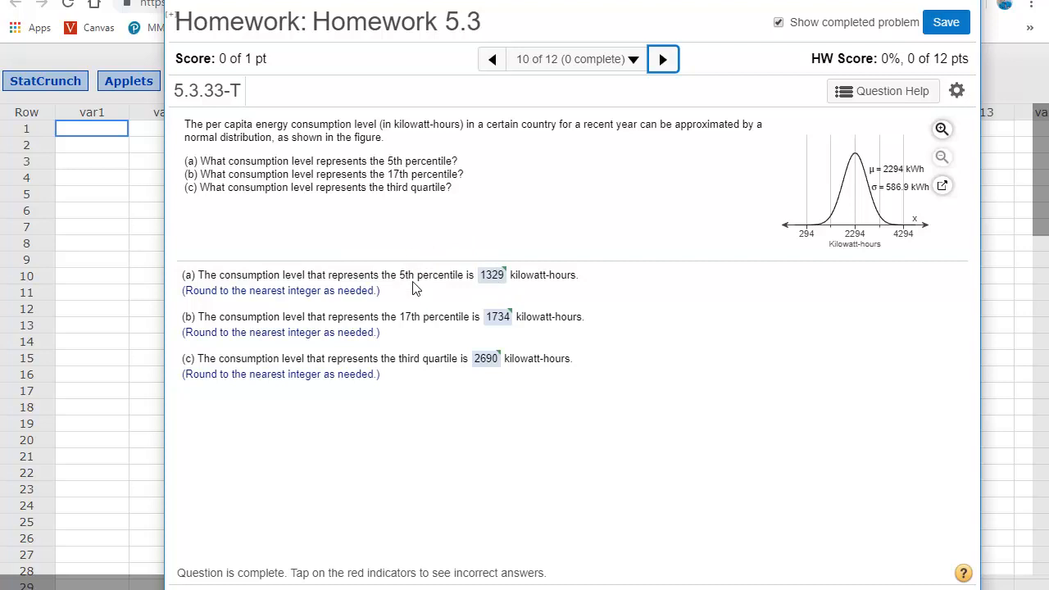
{"action": "mouse_move", "coordinate": [407, 279]}
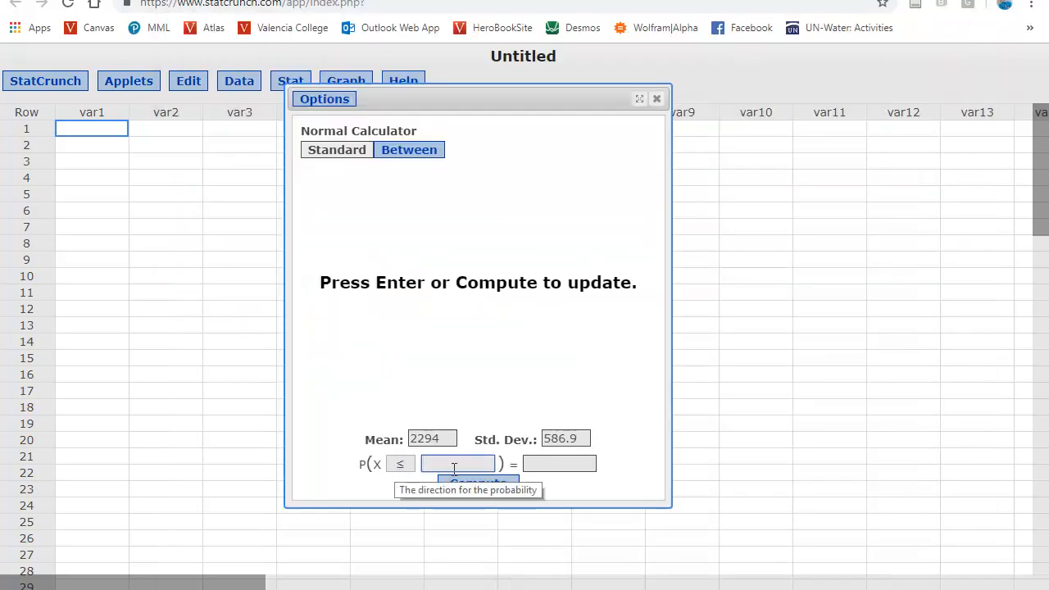
Compute 1328.6354 kWh for a .05 left area, then compute again with probability .17.
{"action": "type", "text": ".05"}
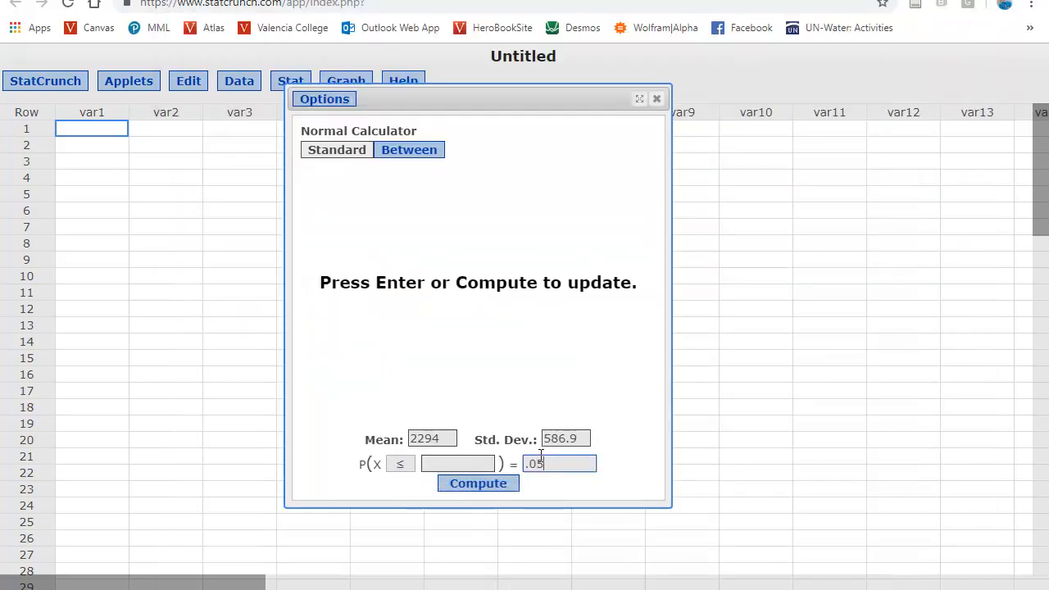
{"action": "left_click", "coordinate": [479, 482]}
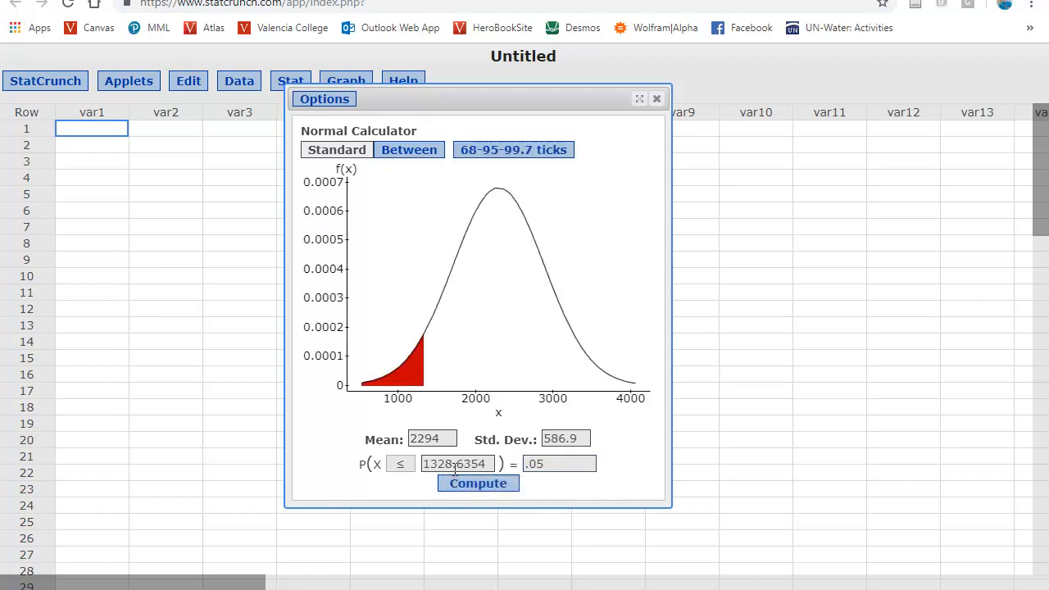
{"action": "mouse_move", "coordinate": [456, 464]}
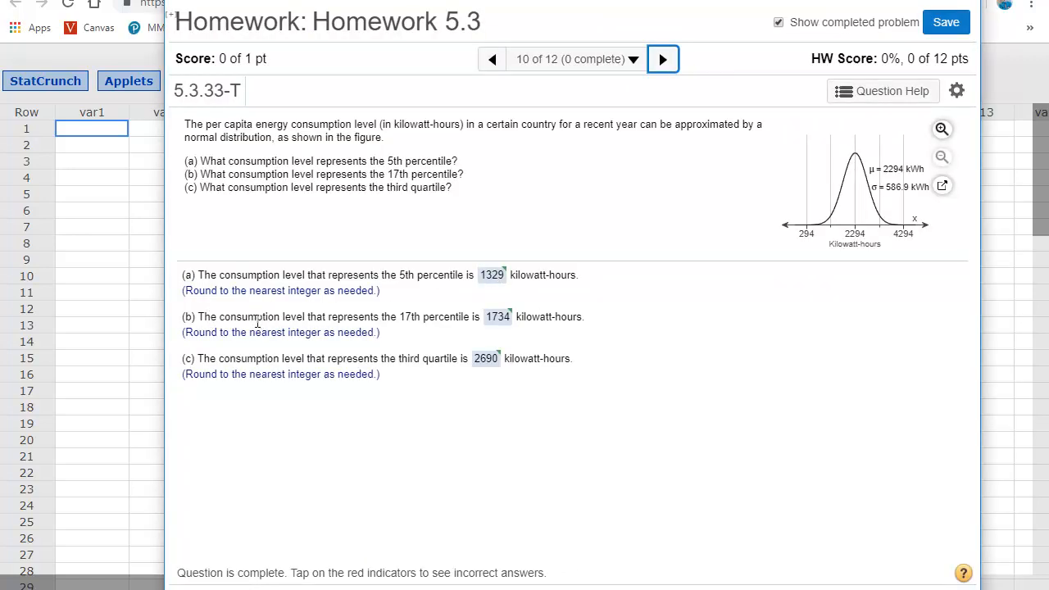
{"action": "mouse_move", "coordinate": [413, 328]}
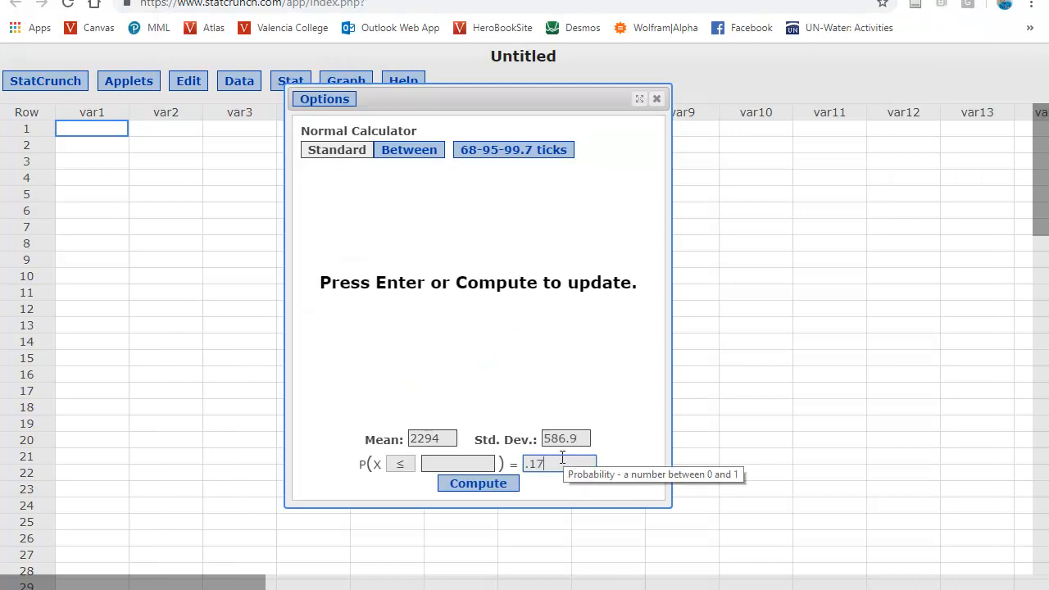
{"action": "left_click", "coordinate": [479, 481]}
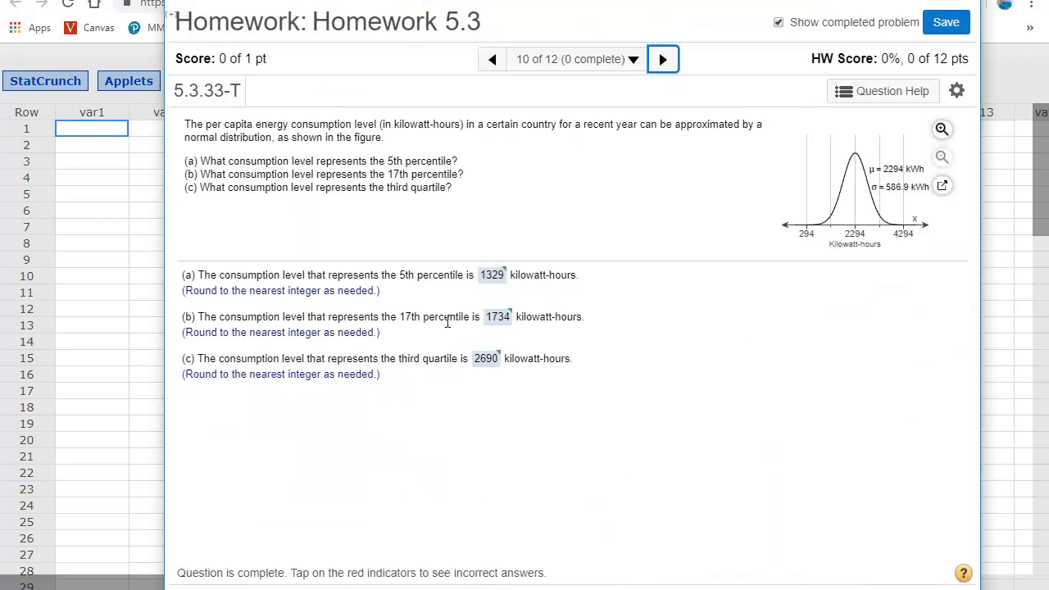
{"action": "mouse_move", "coordinate": [439, 374]}
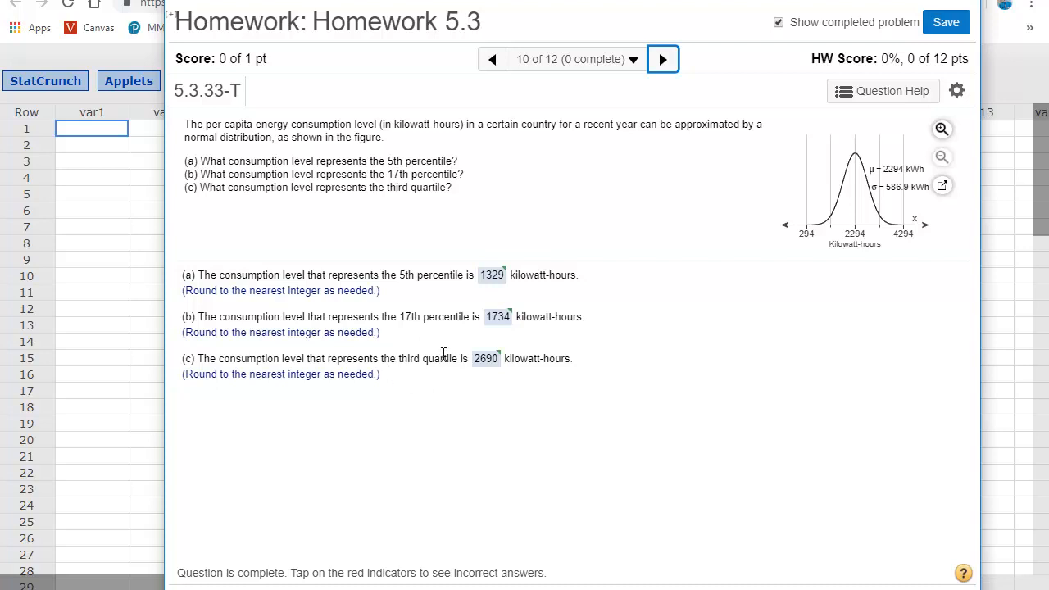
{"action": "mouse_move", "coordinate": [435, 364]}
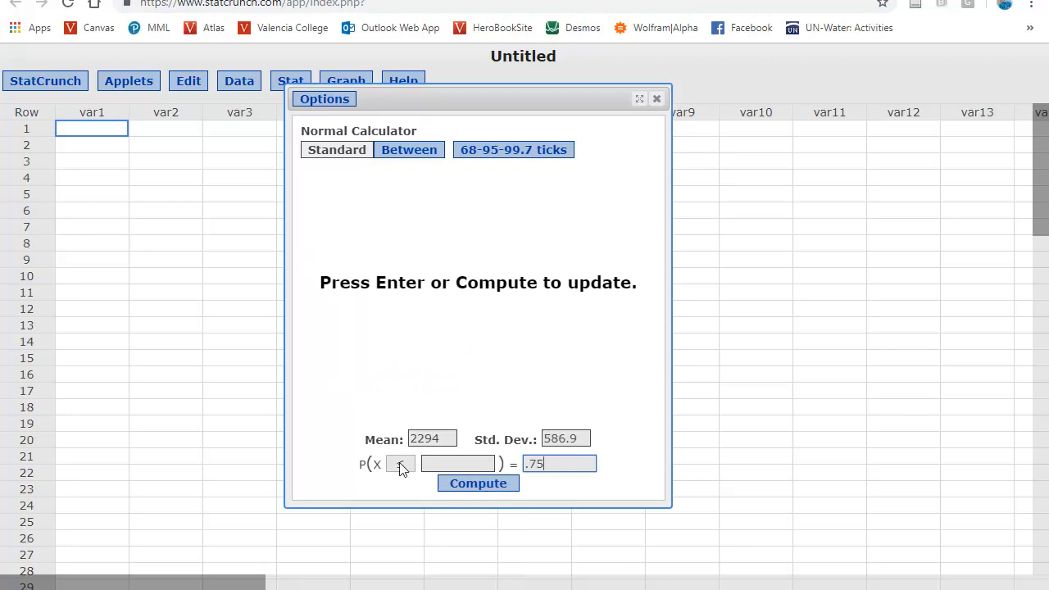
Check the ≤ direction for the .75 probability before computing the third quartile.
{"action": "left_click", "coordinate": [479, 482]}
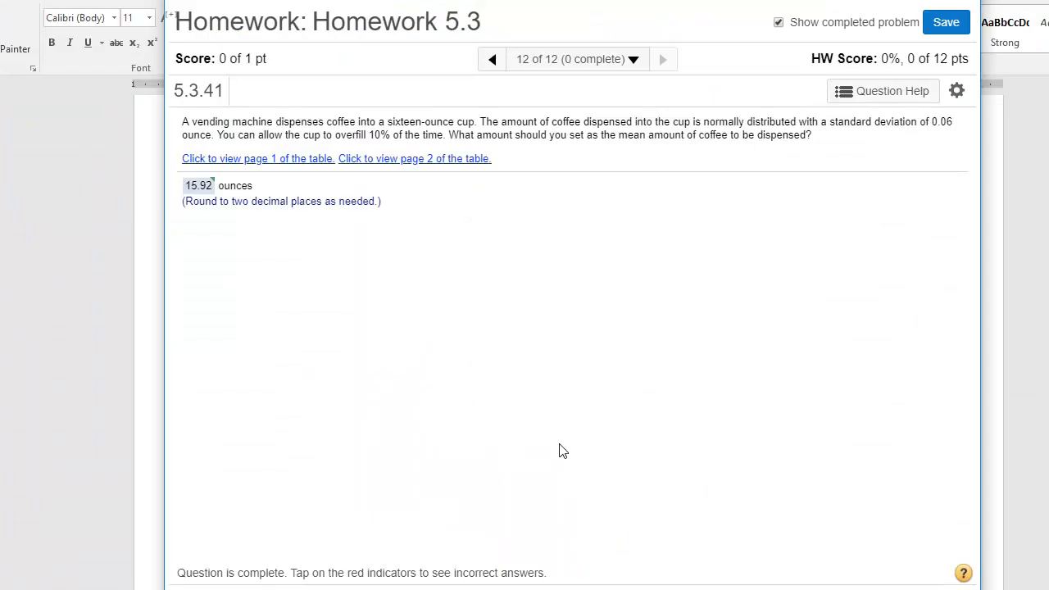
{"action": "mouse_move", "coordinate": [577, 385]}
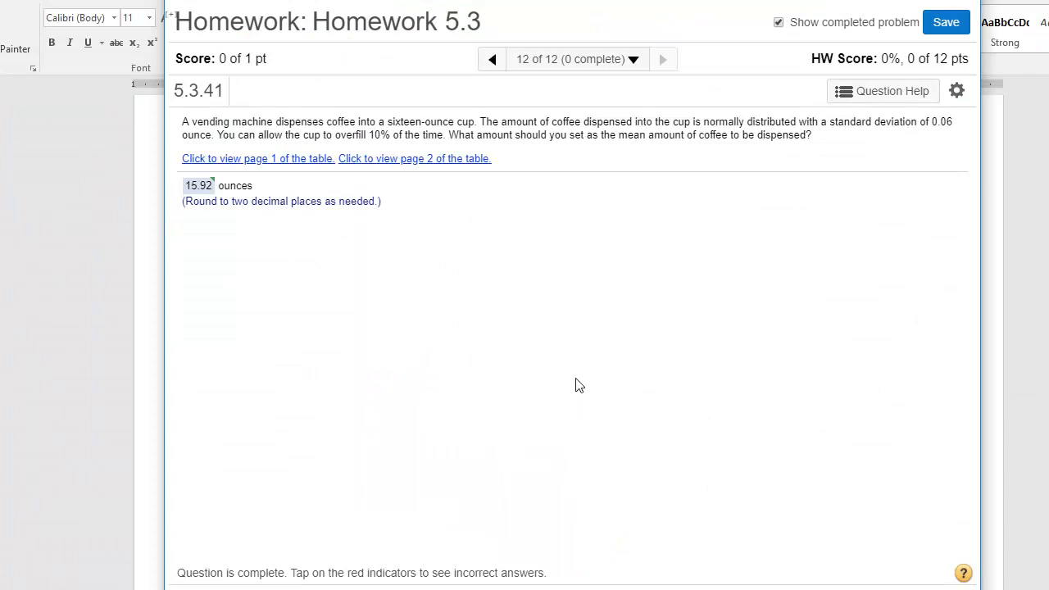
{"action": "mouse_move", "coordinate": [561, 307]}
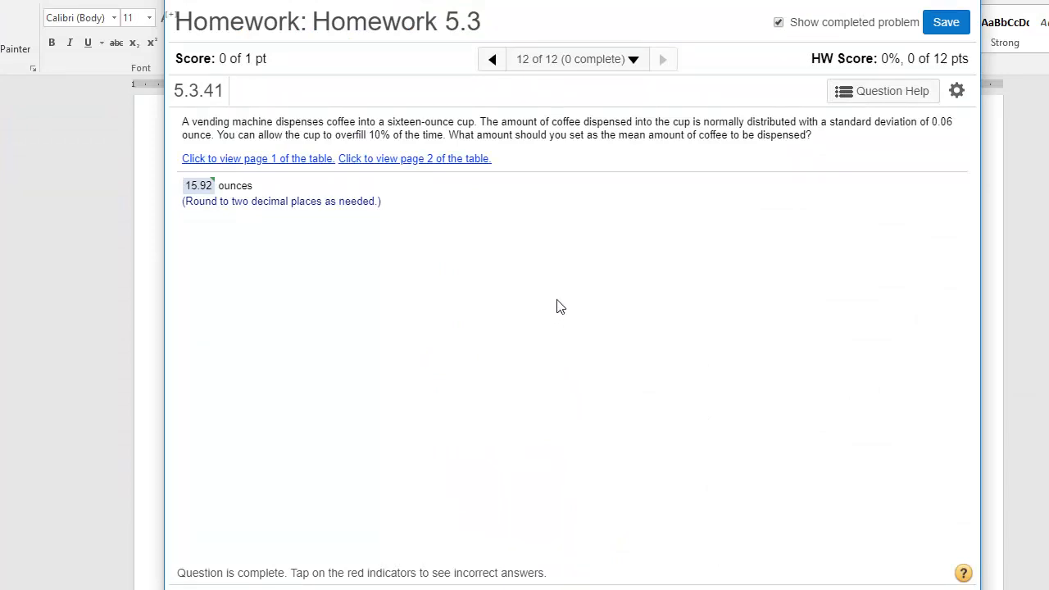
{"action": "mouse_move", "coordinate": [547, 310]}
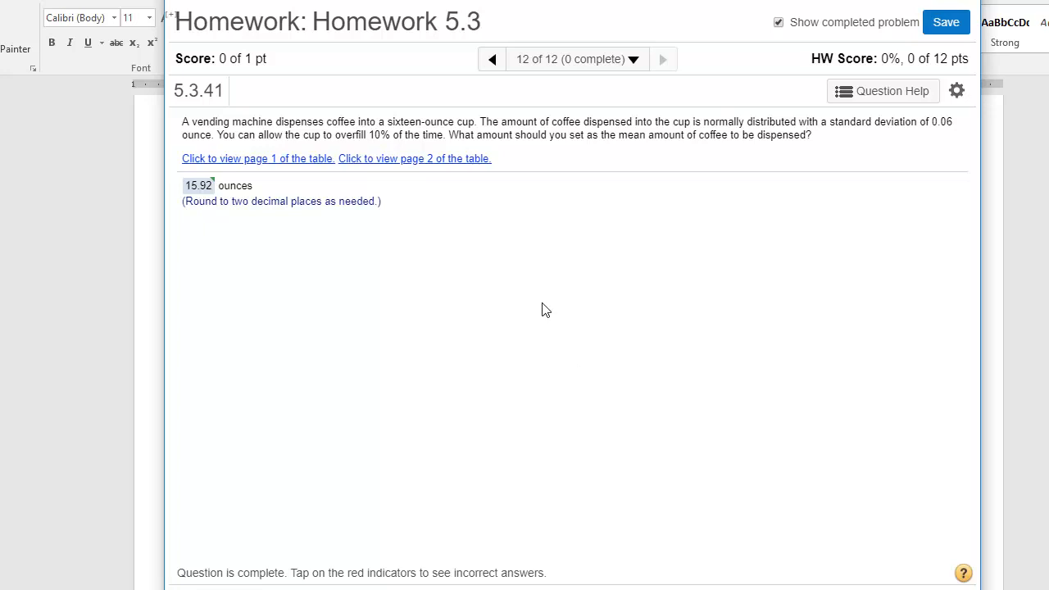
{"action": "mouse_move", "coordinate": [541, 307]}
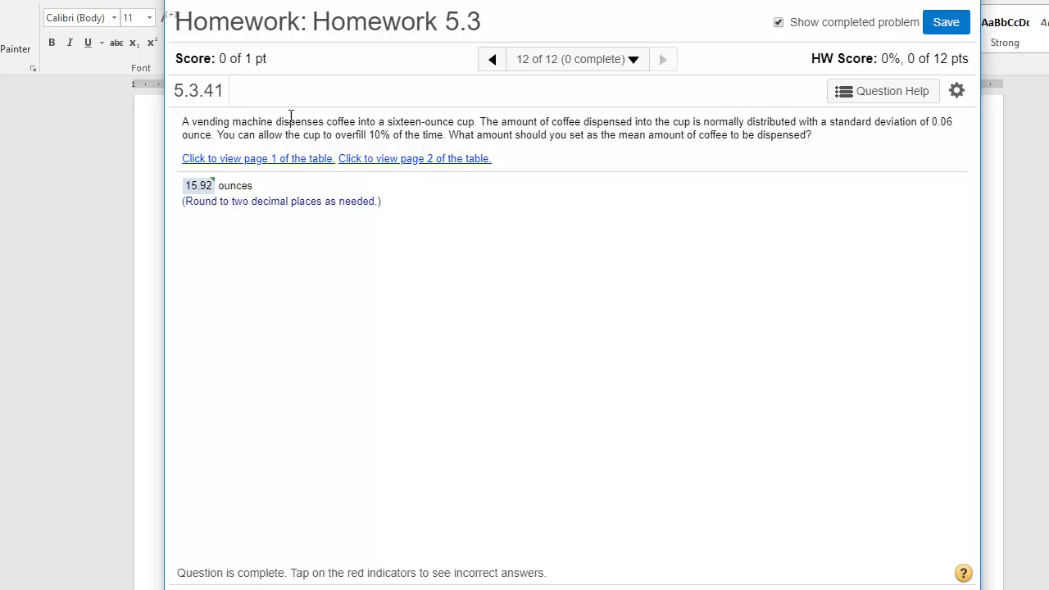
{"action": "mouse_move", "coordinate": [374, 138]}
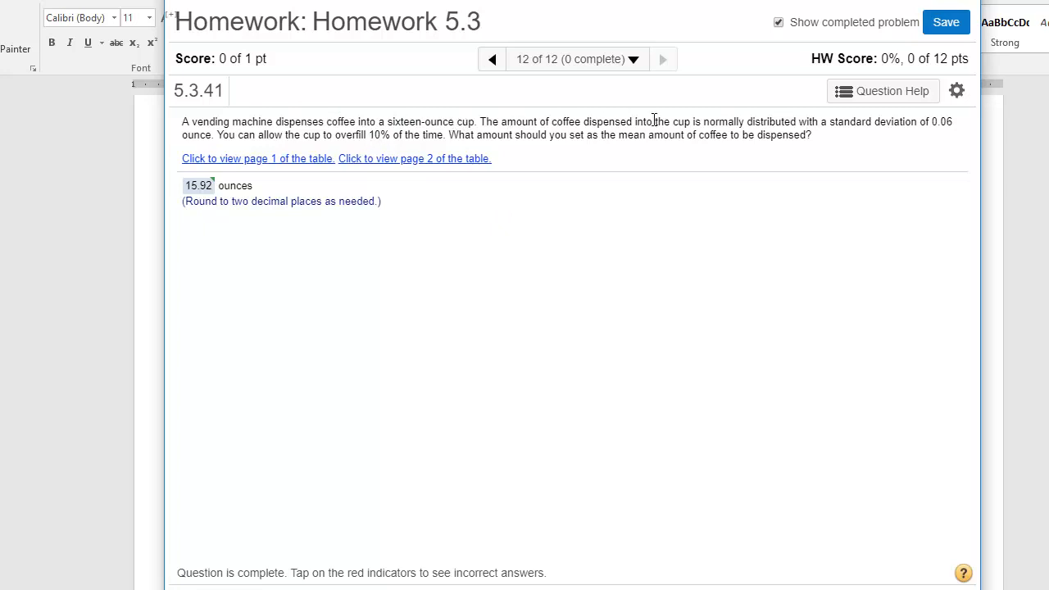
{"action": "mouse_move", "coordinate": [820, 138]}
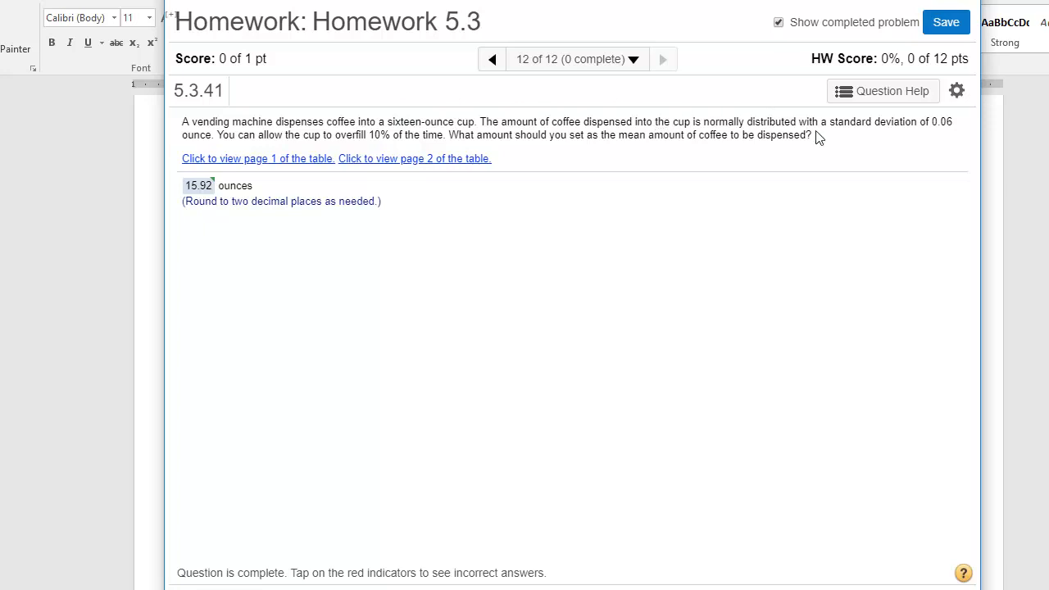
{"action": "mouse_move", "coordinate": [571, 160]}
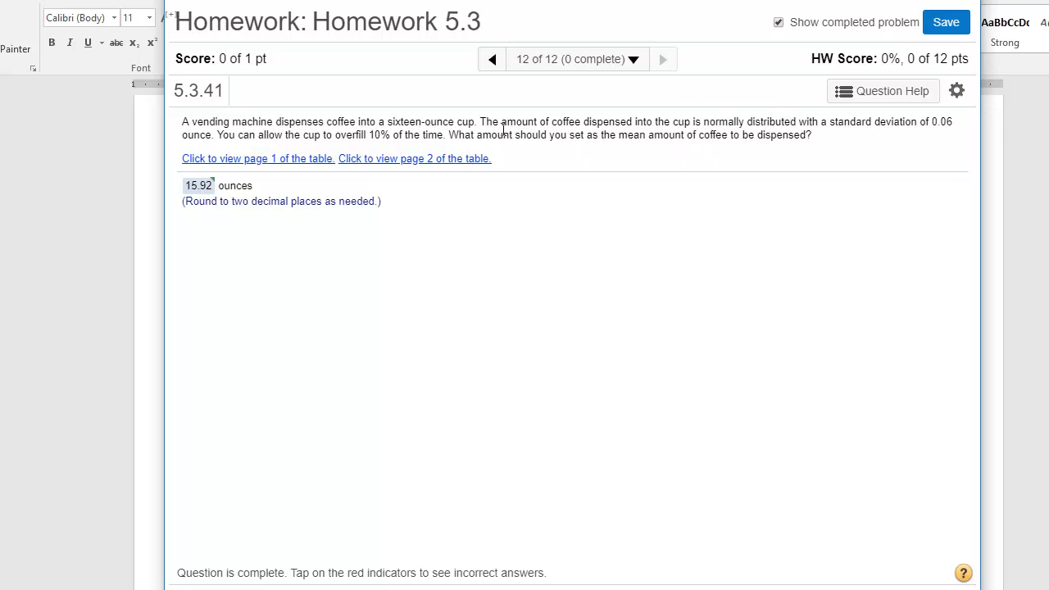
{"action": "mouse_move", "coordinate": [491, 128]}
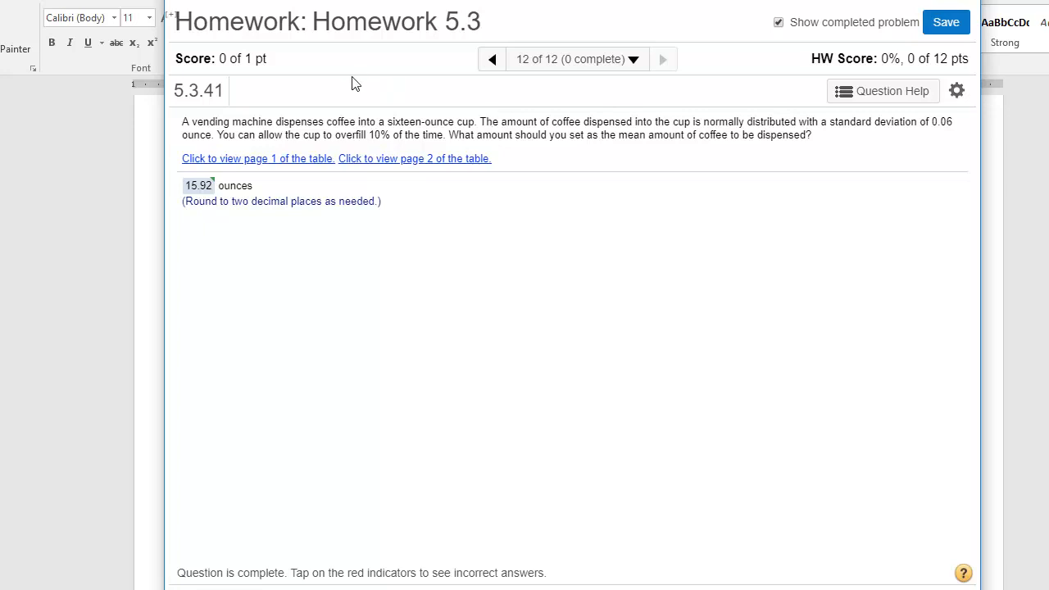
{"action": "mouse_move", "coordinate": [340, 115]}
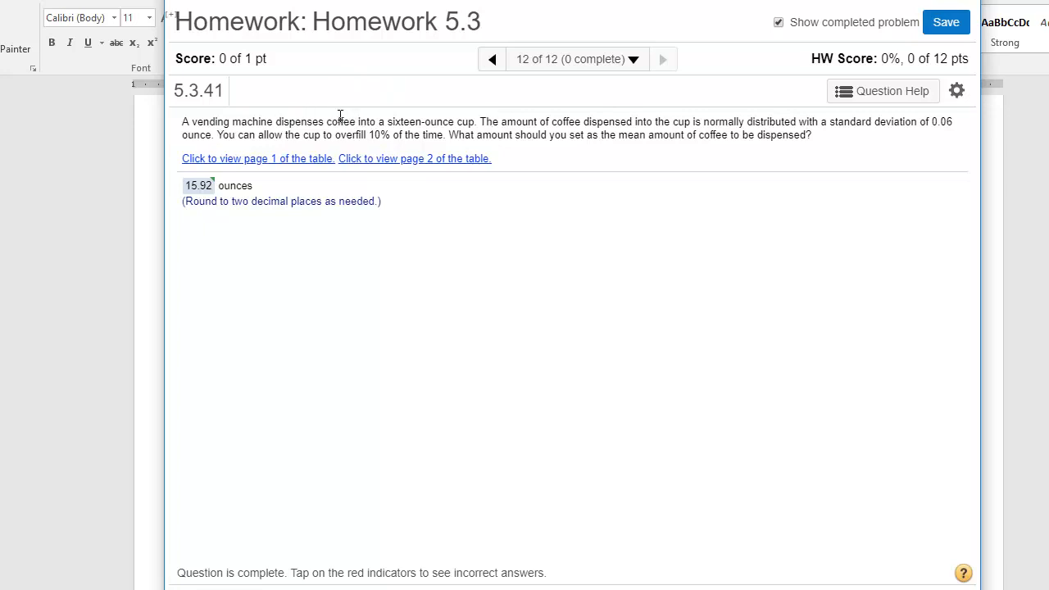
{"action": "mouse_move", "coordinate": [416, 133]}
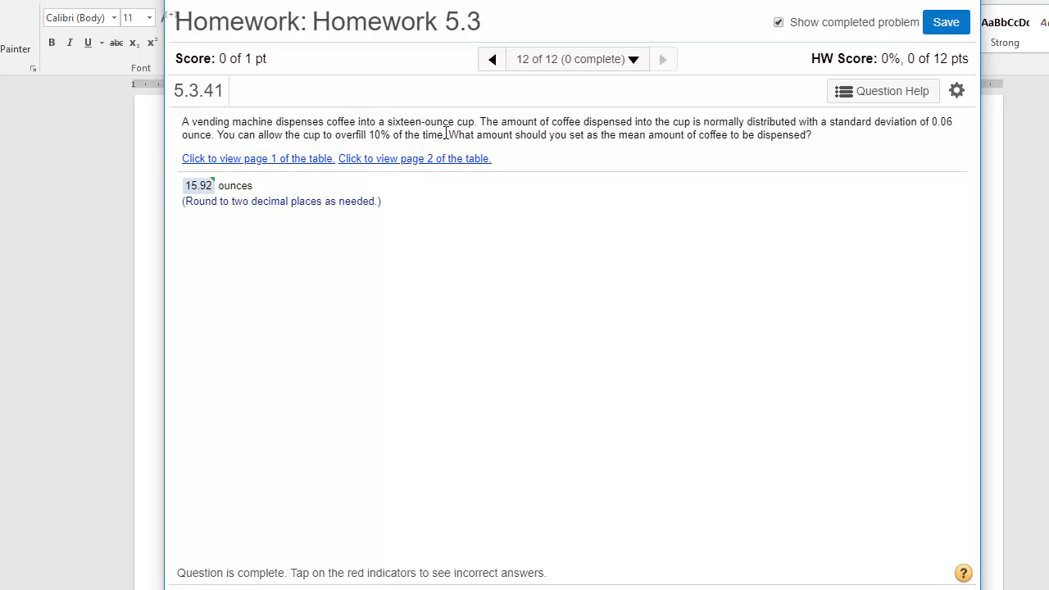
{"action": "mouse_move", "coordinate": [449, 134]}
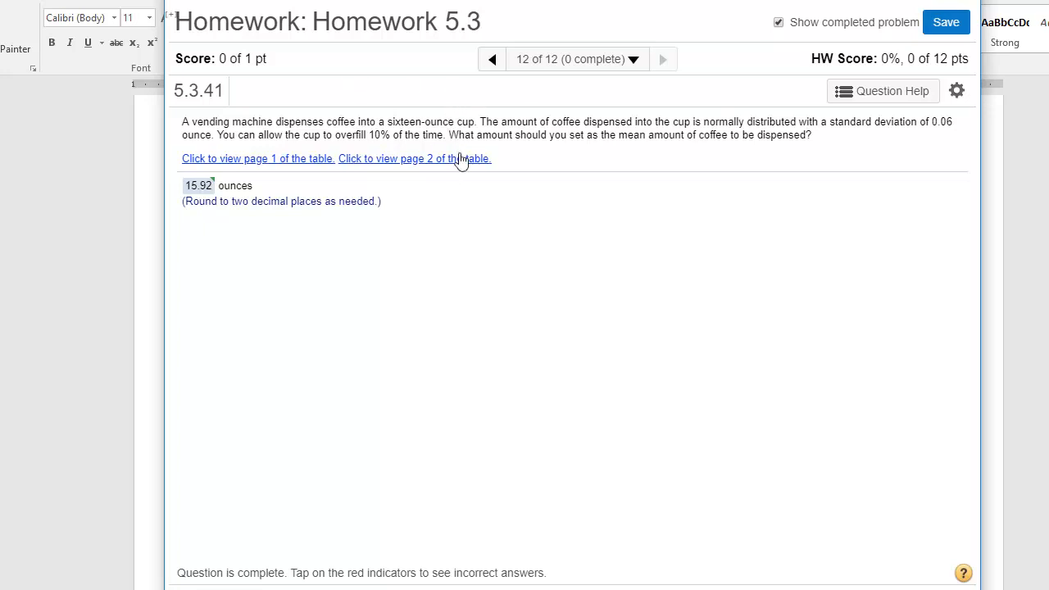
{"action": "mouse_move", "coordinate": [598, 161]}
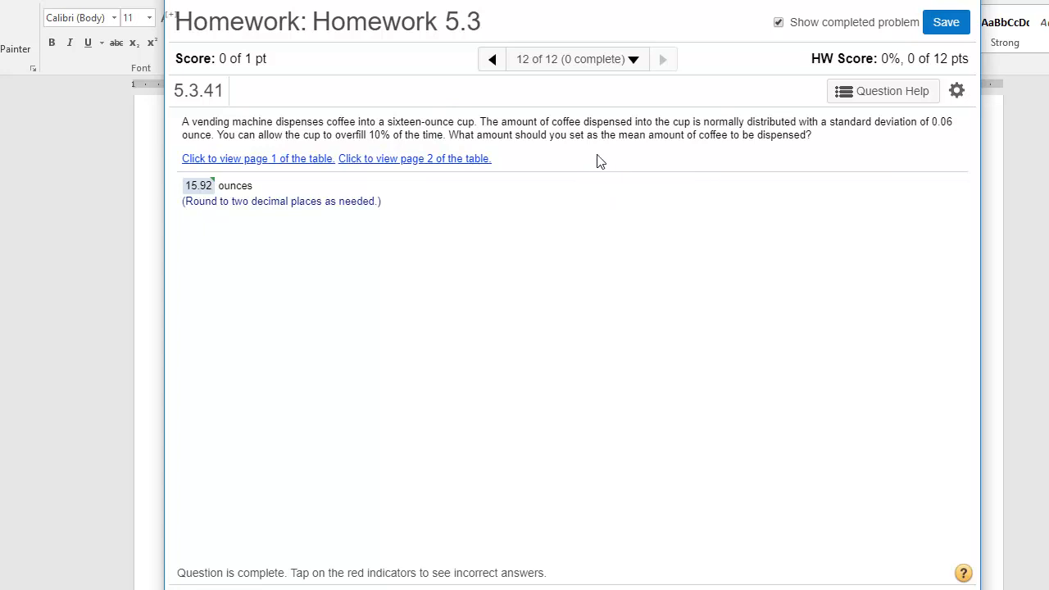
{"action": "mouse_move", "coordinate": [686, 151]}
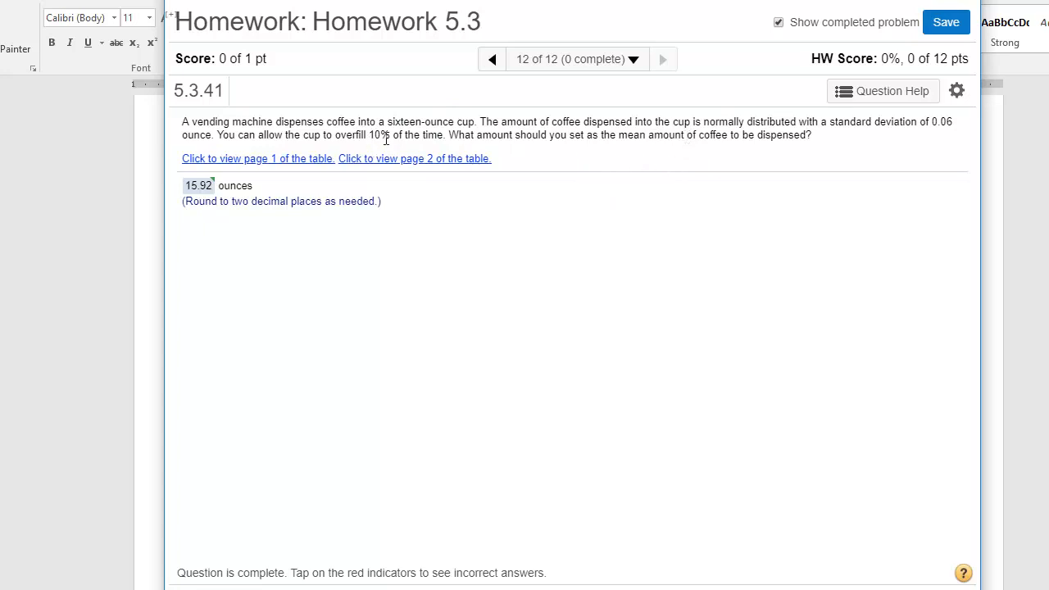
{"action": "mouse_move", "coordinate": [560, 228]}
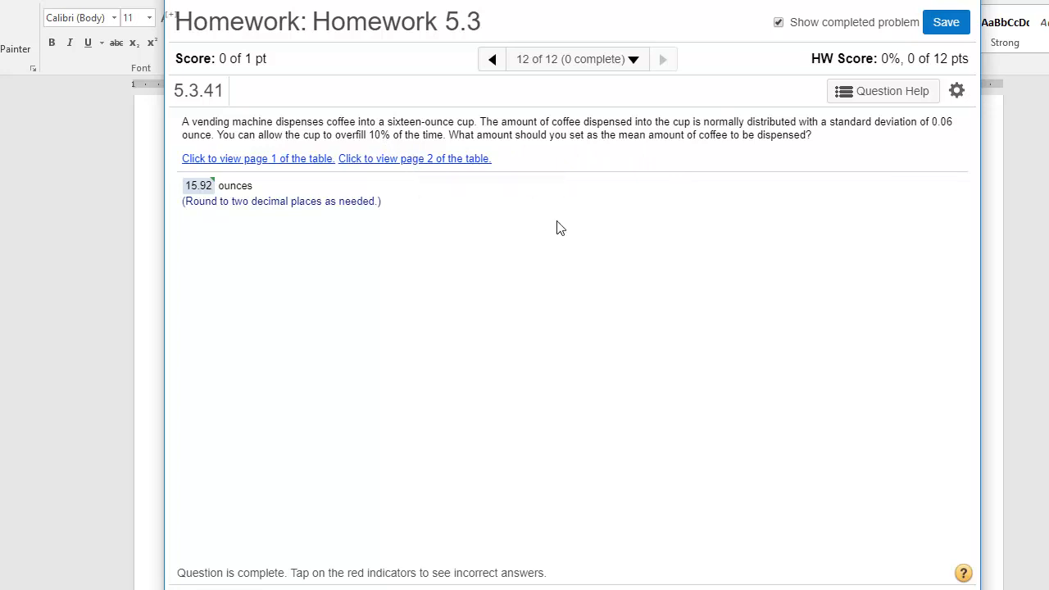
{"action": "mouse_move", "coordinate": [541, 528]}
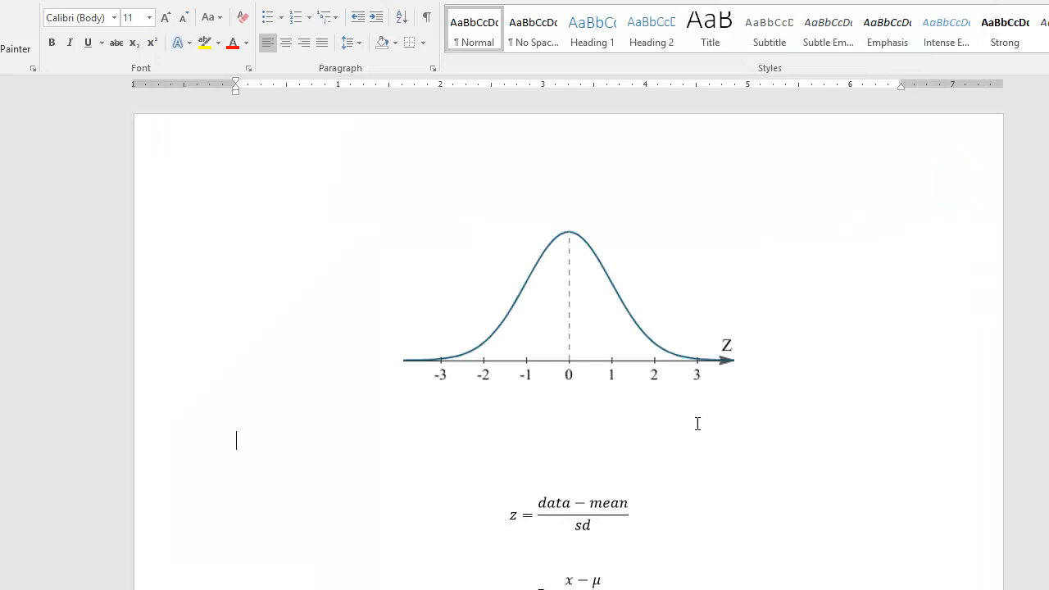
{"action": "mouse_move", "coordinate": [701, 385]}
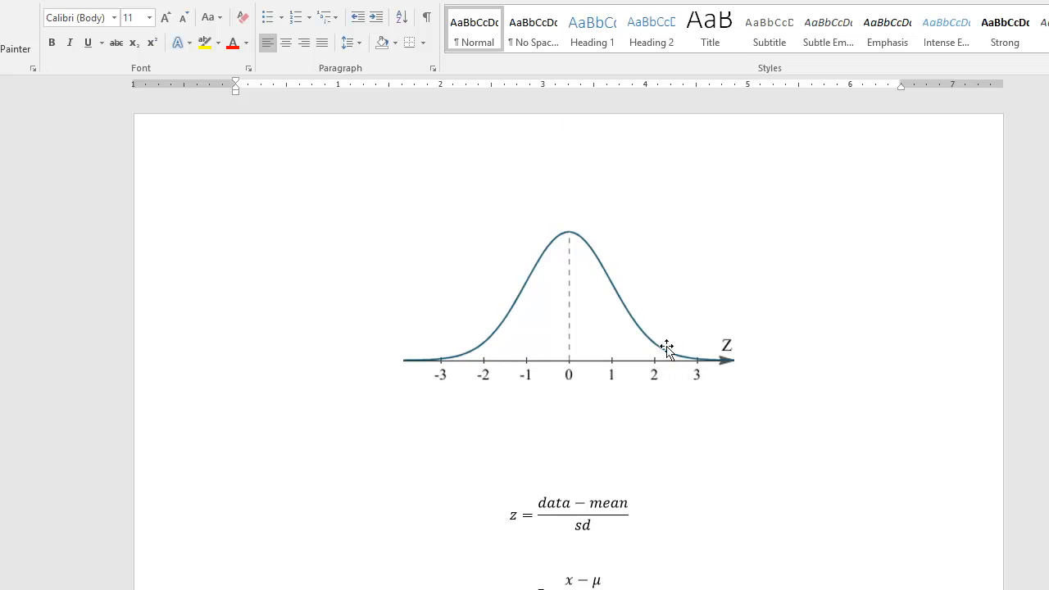
{"action": "mouse_move", "coordinate": [678, 345]}
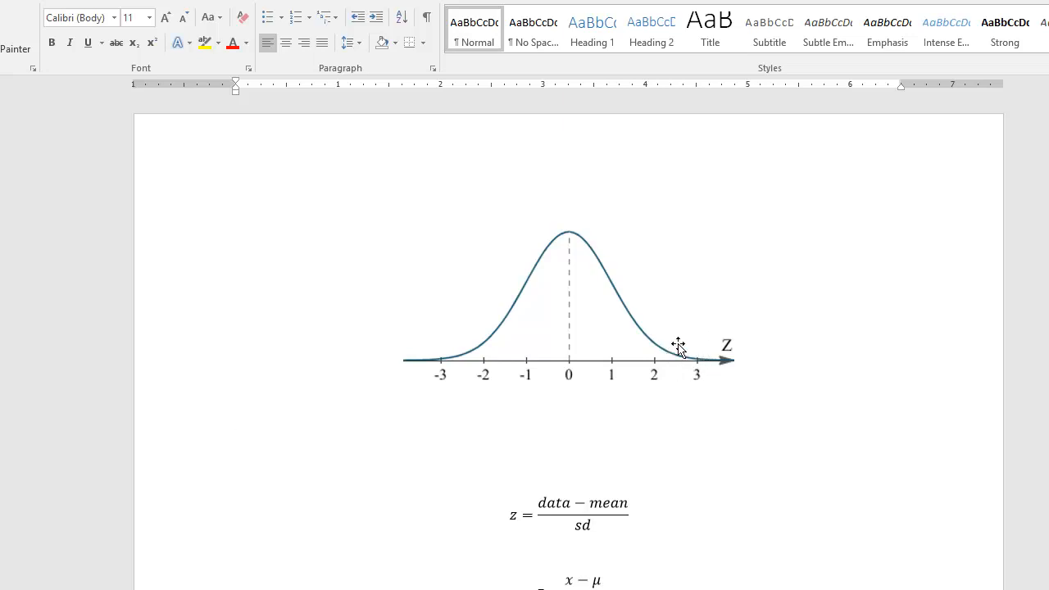
{"action": "mouse_move", "coordinate": [672, 364]}
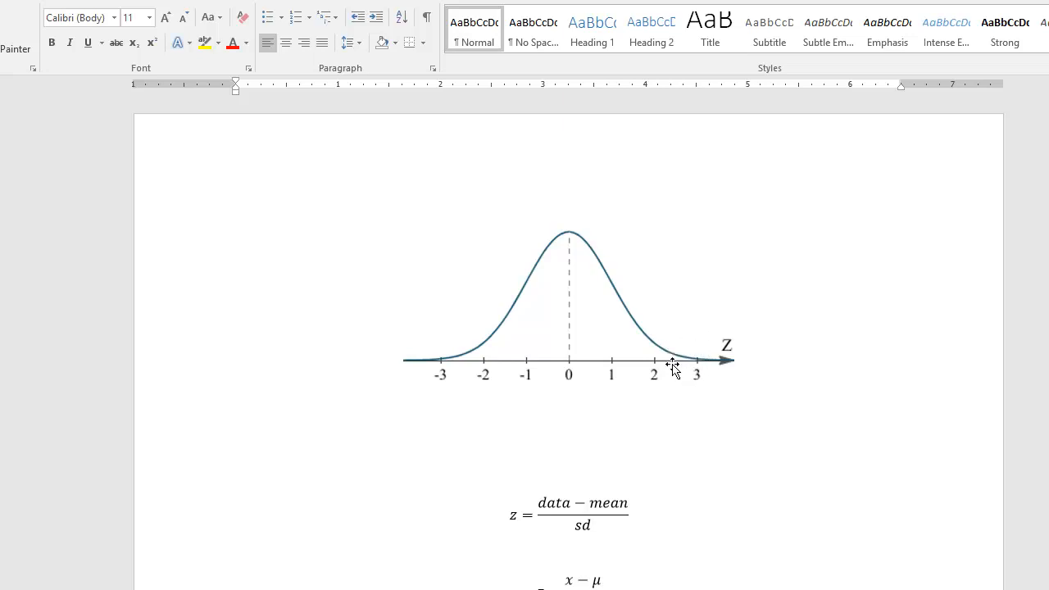
{"action": "mouse_move", "coordinate": [667, 363]}
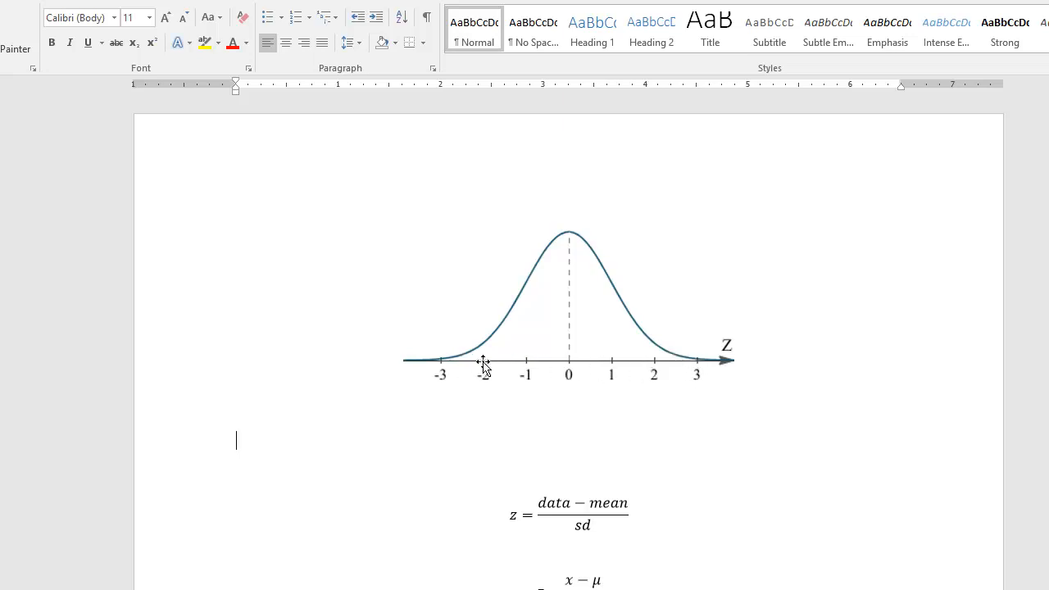
{"action": "mouse_move", "coordinate": [676, 354]}
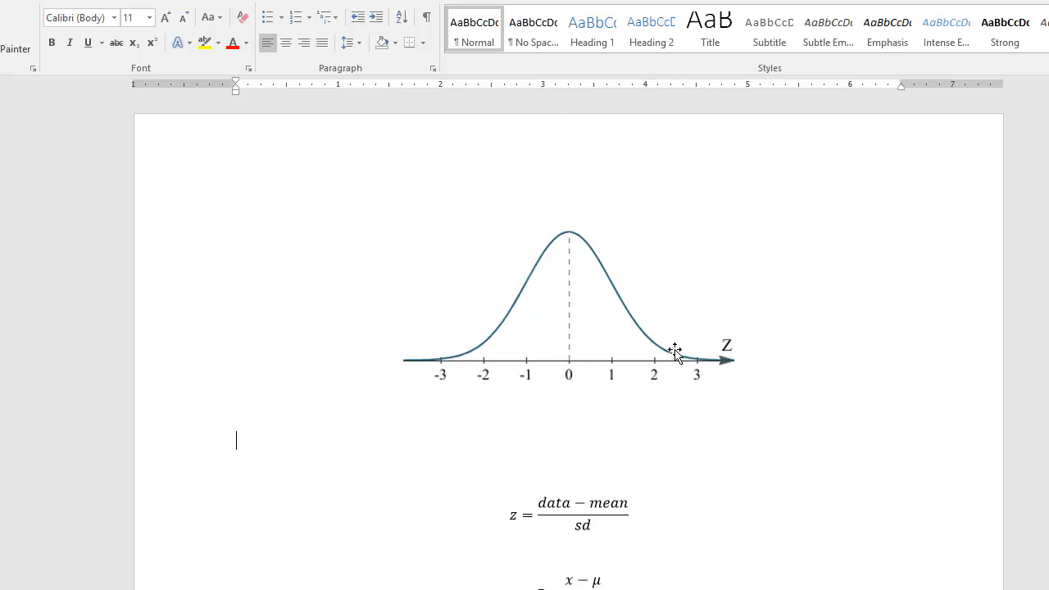
{"action": "mouse_move", "coordinate": [692, 384]}
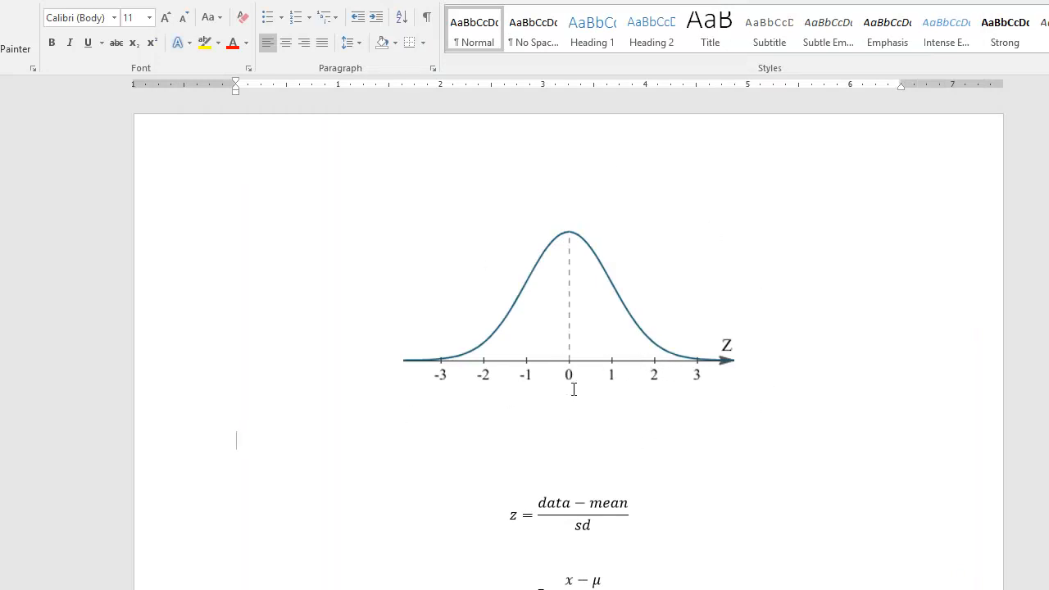
{"action": "mouse_move", "coordinate": [561, 367]}
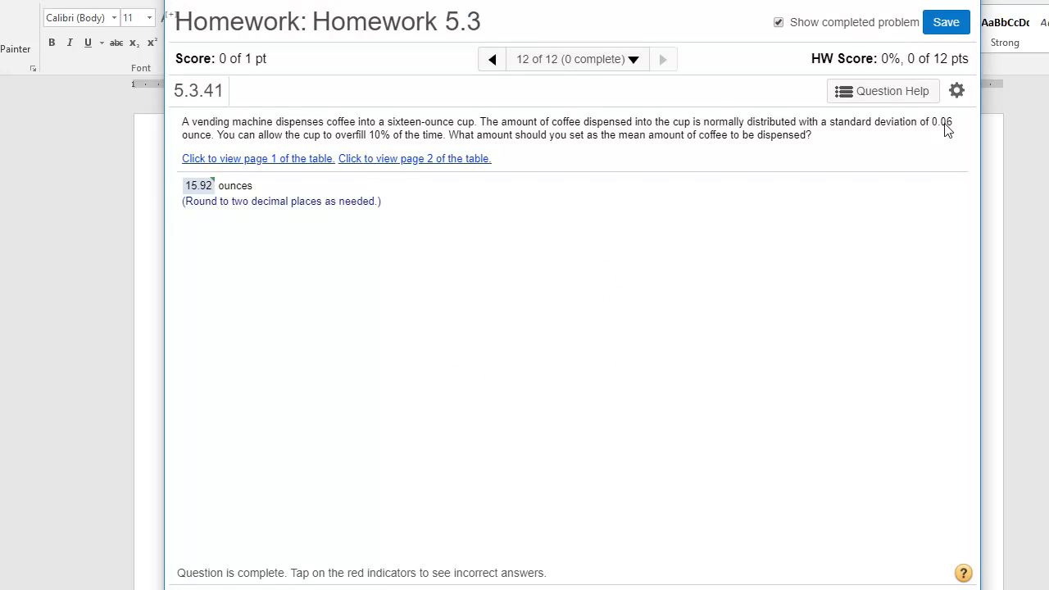
{"action": "mouse_move", "coordinate": [939, 134]}
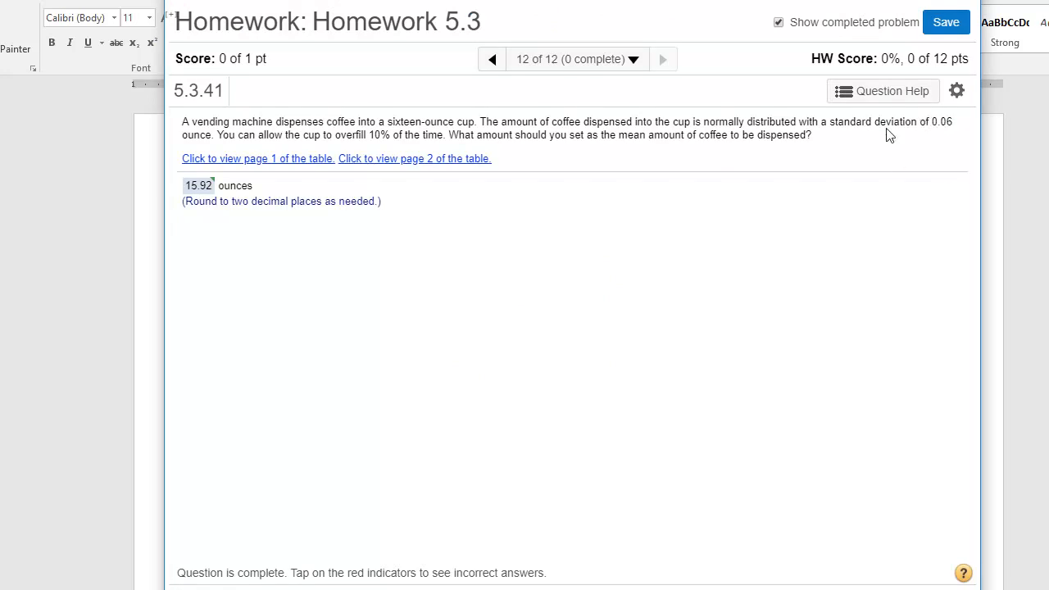
{"action": "mouse_move", "coordinate": [936, 121]}
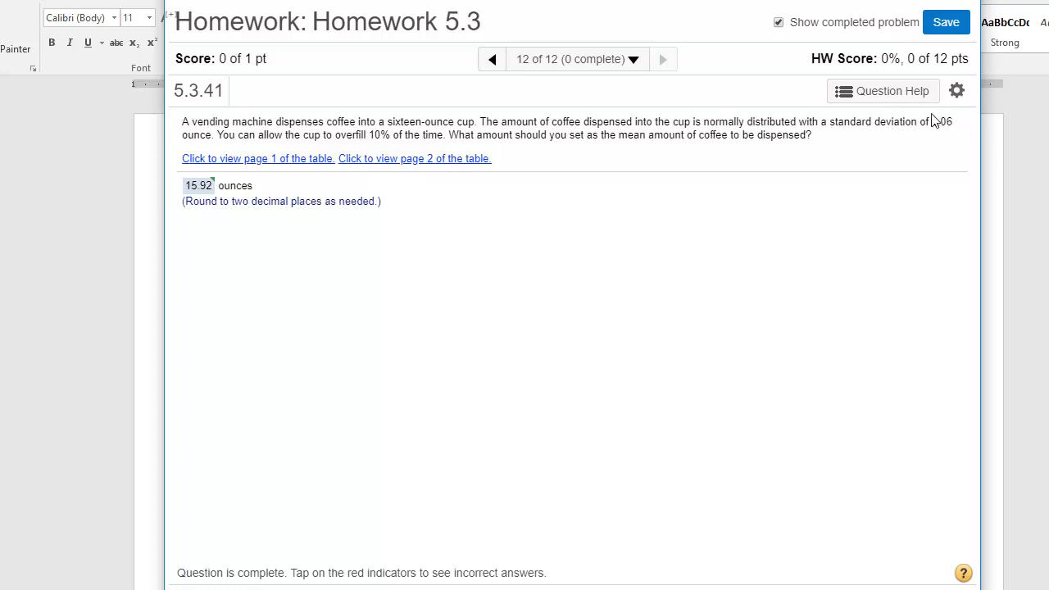
{"action": "mouse_move", "coordinate": [390, 141]}
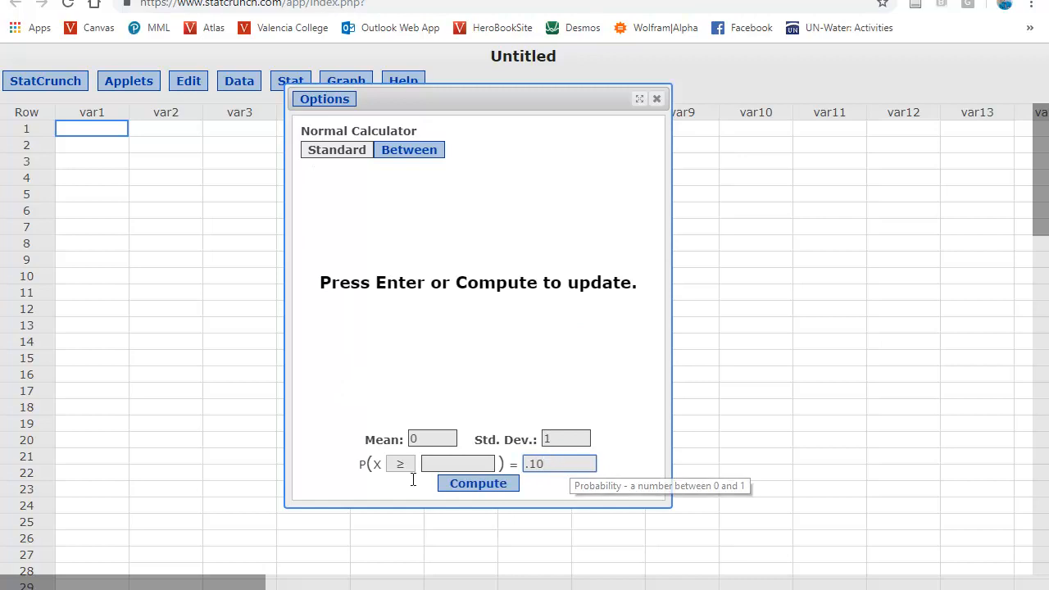
Compute the z-score 1.2815516 for an upper-tail area of .10.
{"action": "left_click", "coordinate": [479, 482]}
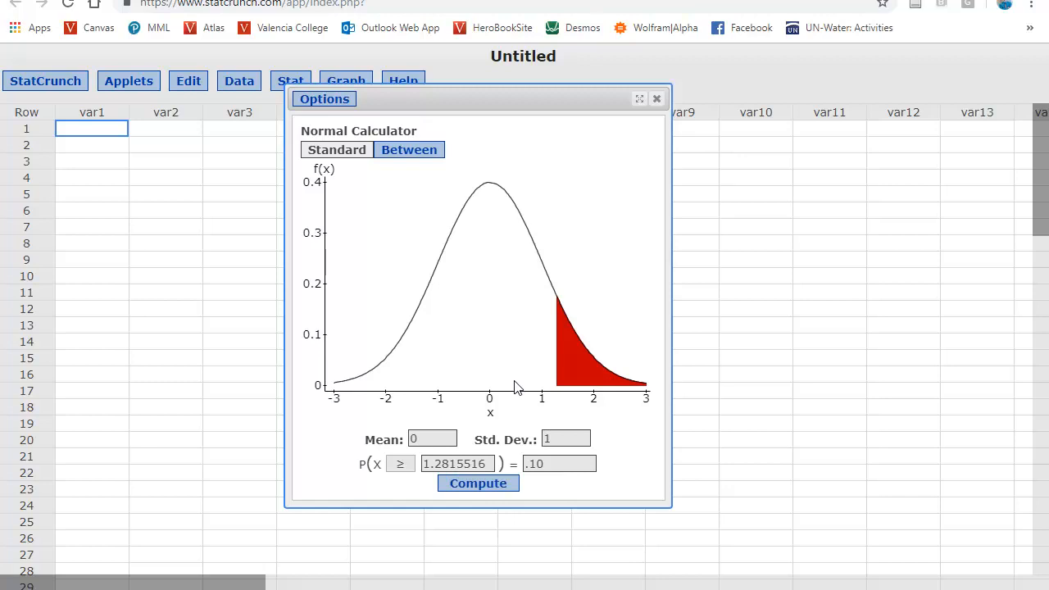
{"action": "mouse_move", "coordinate": [503, 357]}
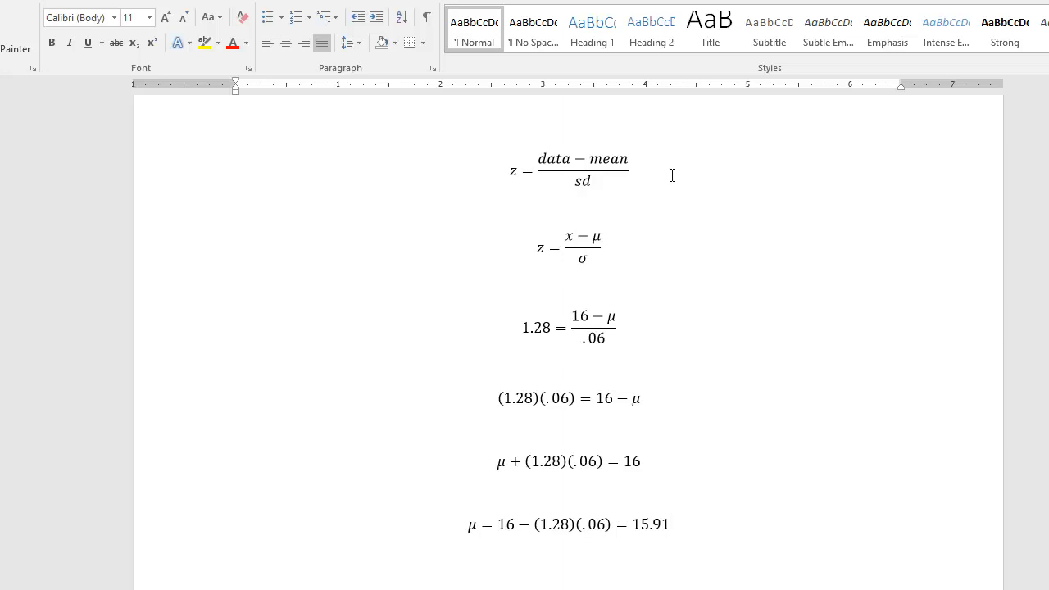
{"action": "mouse_move", "coordinate": [505, 111]}
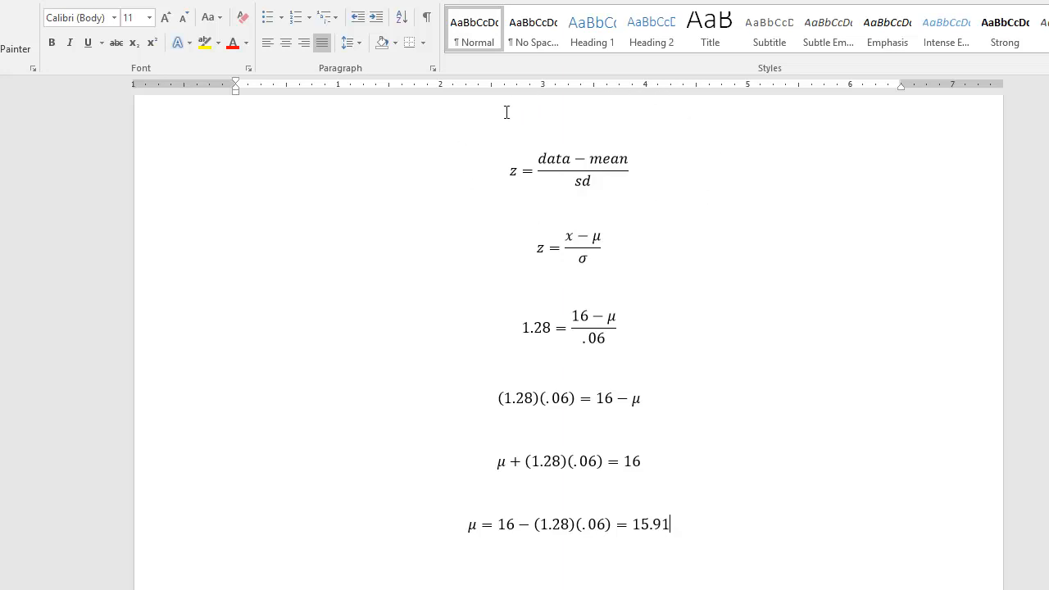
{"action": "mouse_move", "coordinate": [521, 131]}
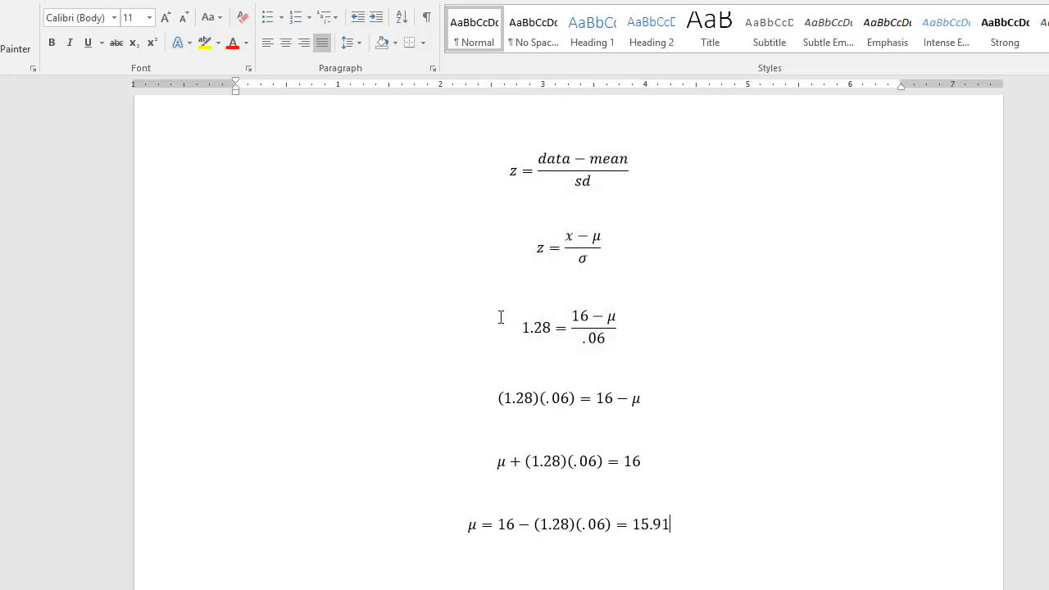
{"action": "mouse_move", "coordinate": [580, 298]}
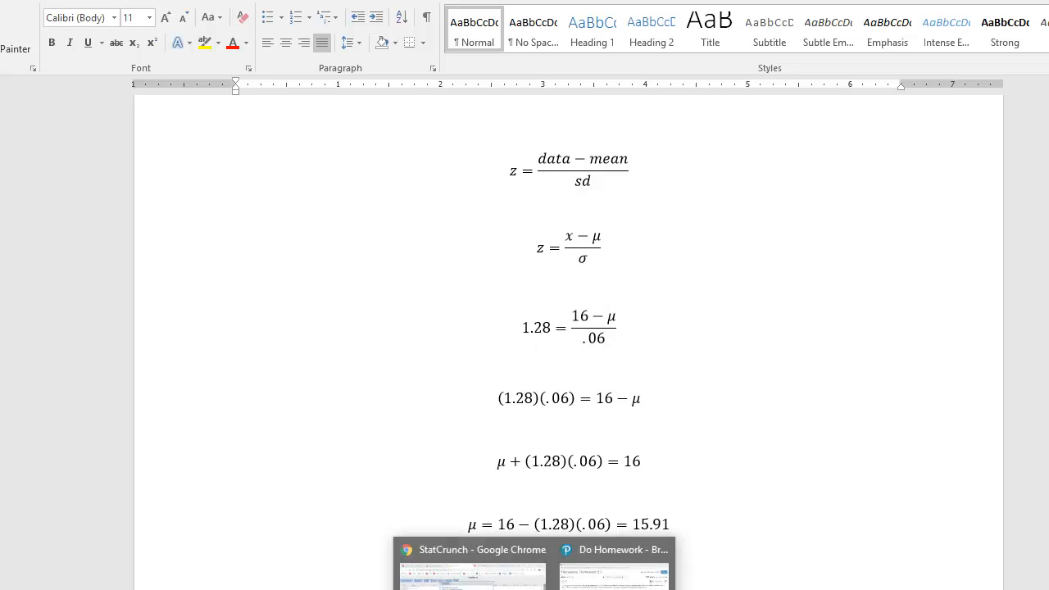
Check the MyLab question, then highlight the derivation μ = 16 − (1.28)(.06) = 15.91 in the Word notes.
{"action": "left_click", "coordinate": [613, 565]}
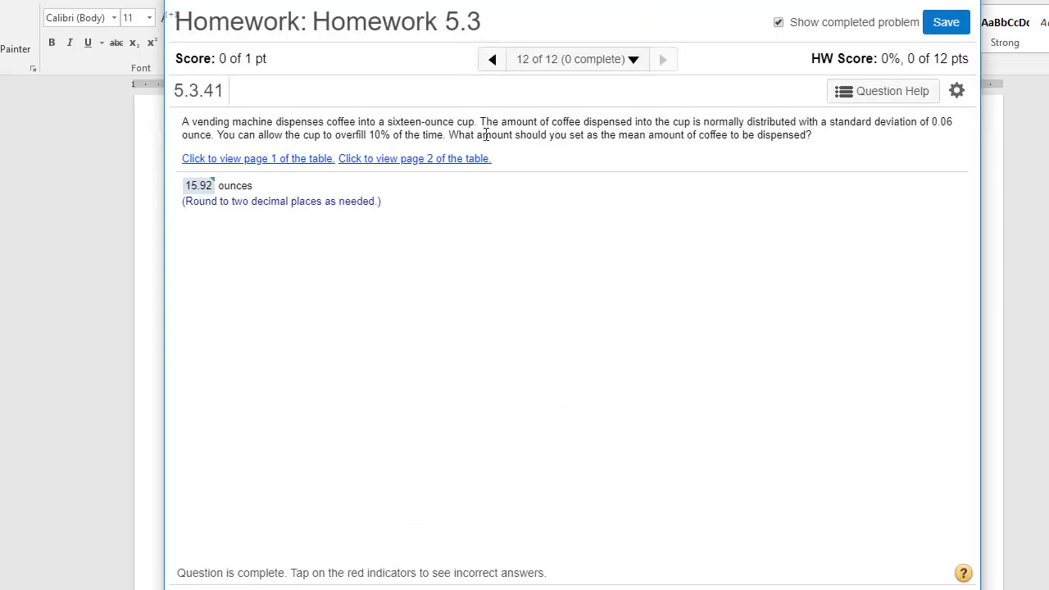
{"action": "mouse_move", "coordinate": [587, 467]}
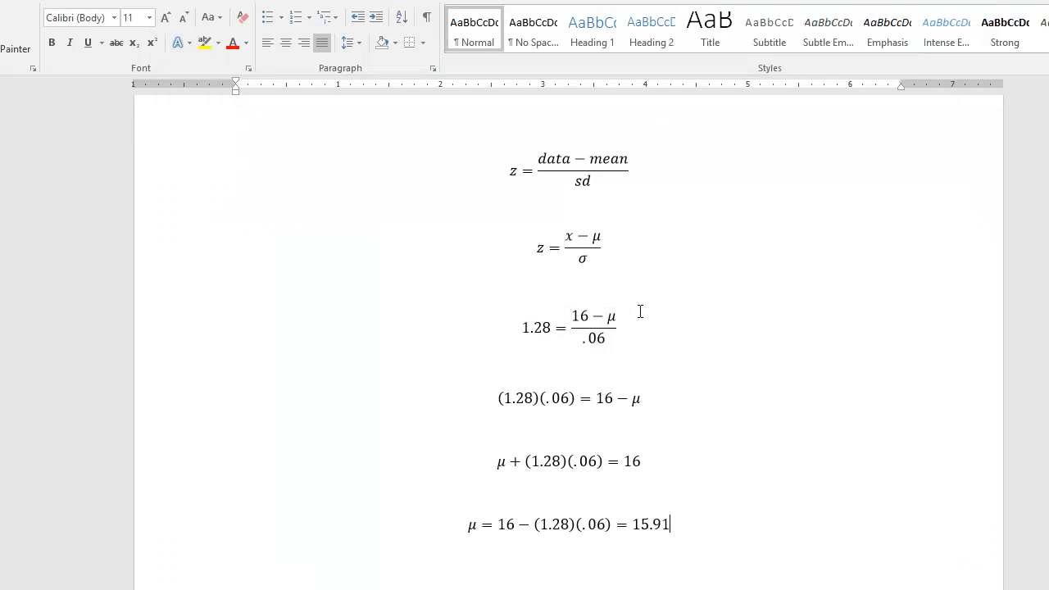
{"action": "mouse_move", "coordinate": [621, 315]}
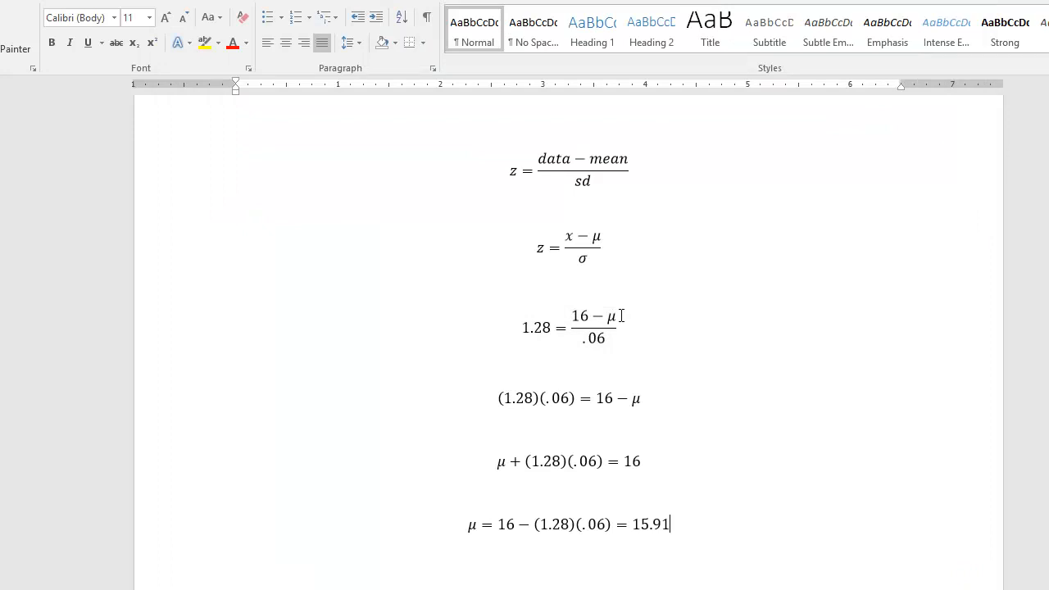
{"action": "mouse_move", "coordinate": [623, 313]}
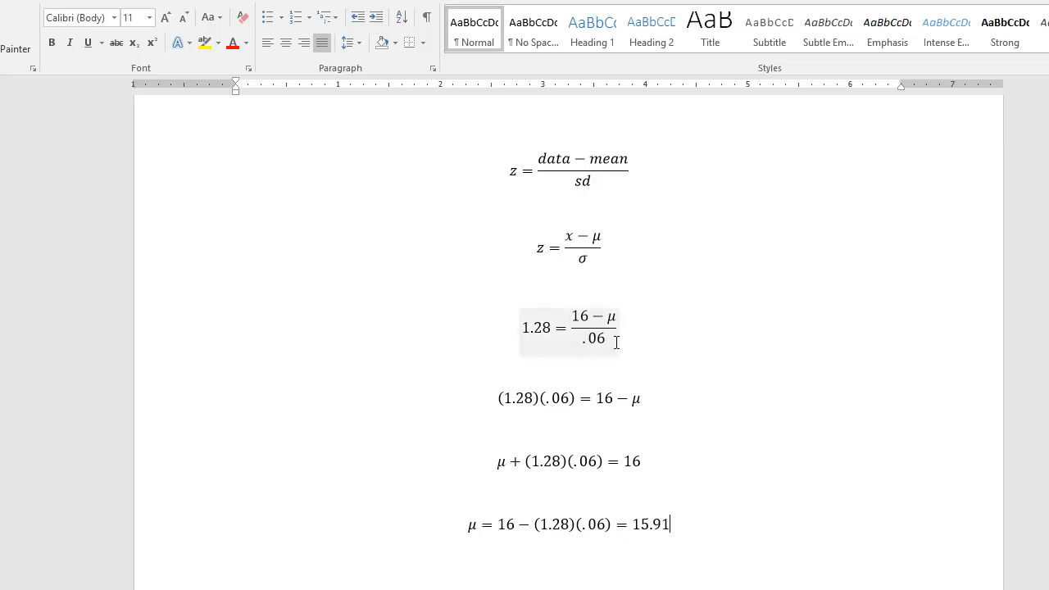
{"action": "left_click", "coordinate": [524, 398]}
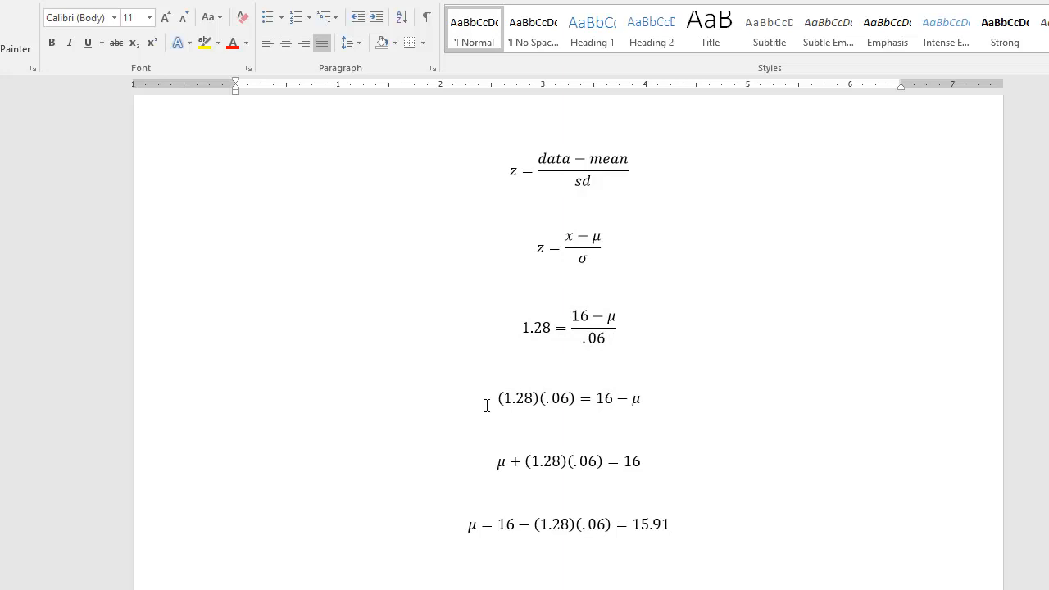
{"action": "left_click_drag", "start_coordinate": [488, 398], "coordinate": [643, 399]}
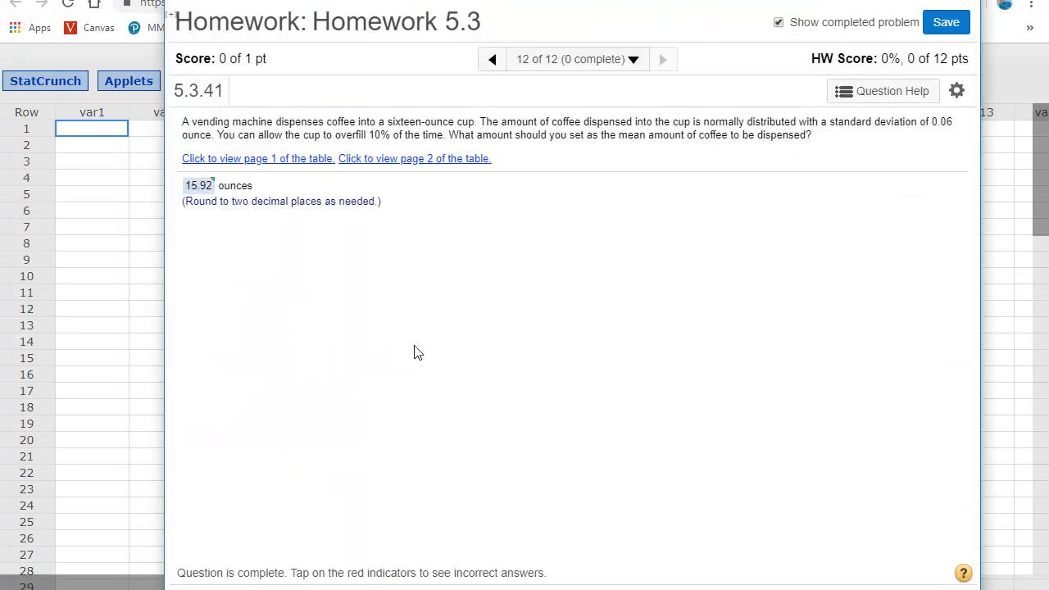
Reveal the Correct answer popup showing 15.92 ± 0.01 for the coffee question.
{"action": "left_click", "coordinate": [198, 185]}
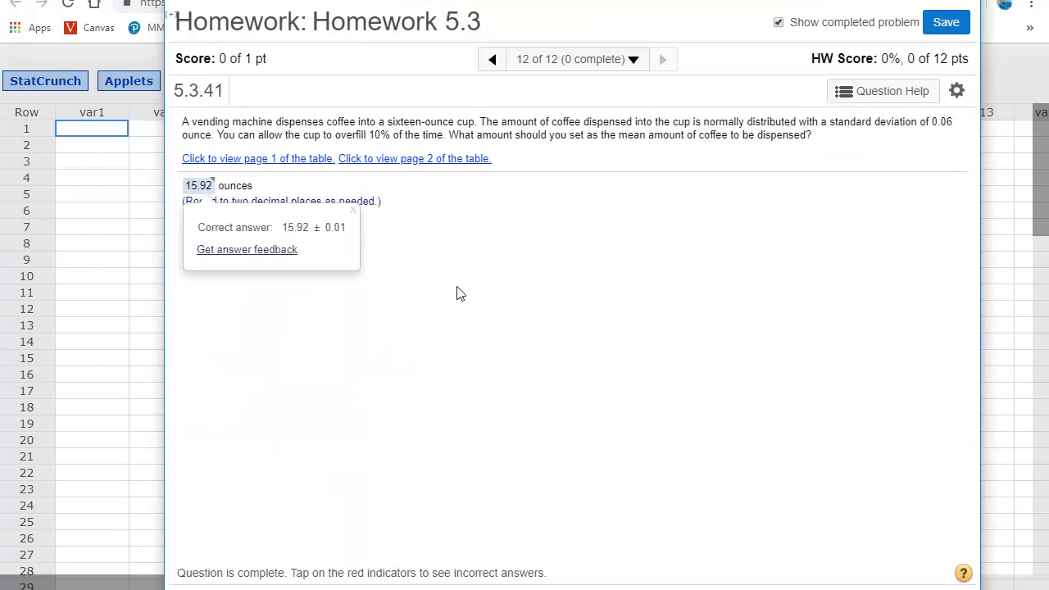
{"action": "left_click", "coordinate": [352, 210]}
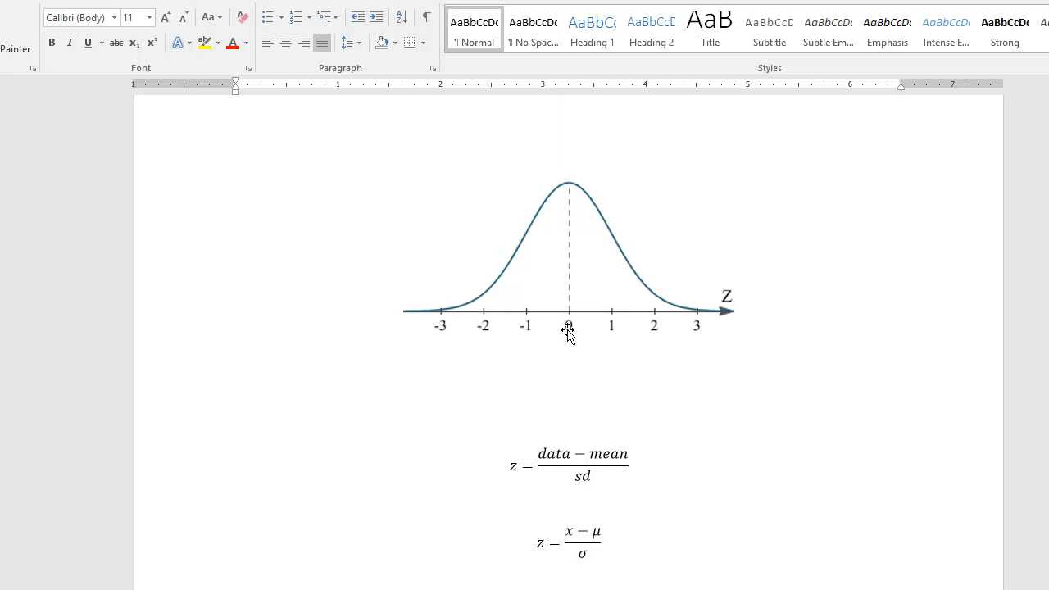
{"action": "mouse_move", "coordinate": [687, 304]}
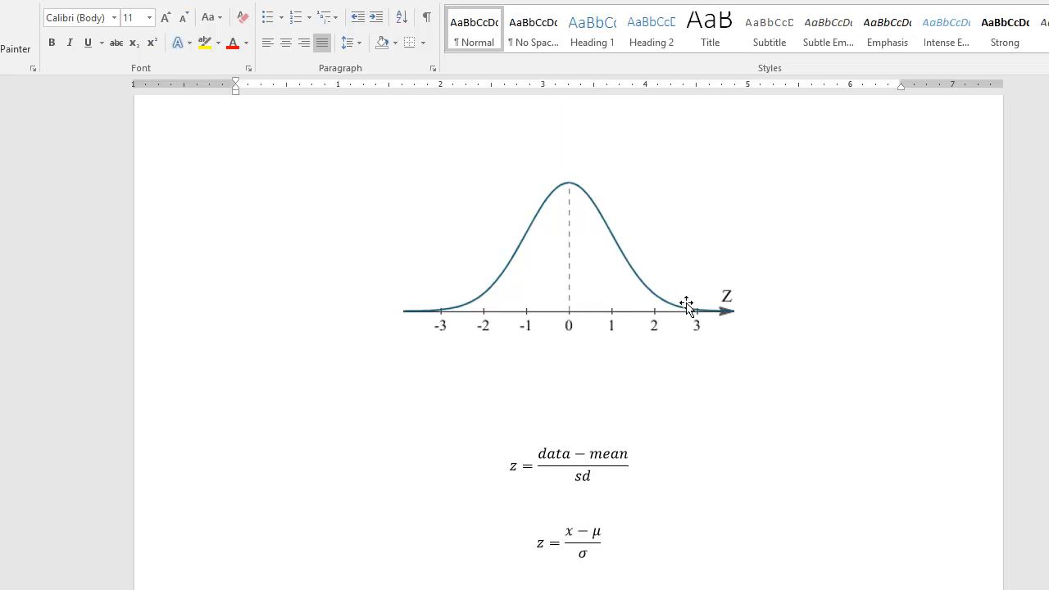
{"action": "mouse_move", "coordinate": [695, 318]}
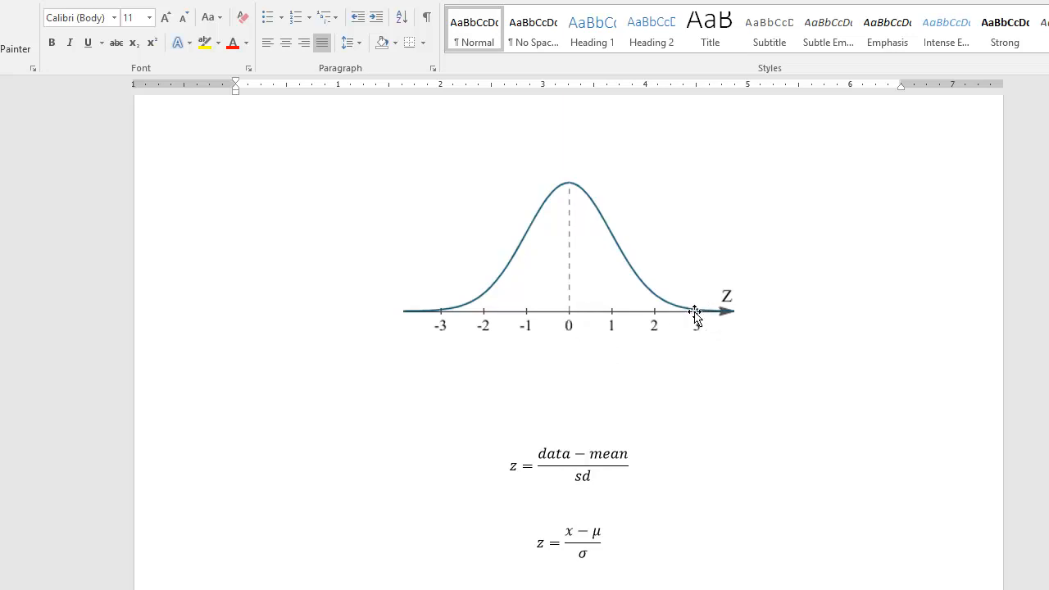
Scroll through the z-score notes and bring the StatCrunch calculator window back to the front.
{"action": "scroll", "scroll_direction": "down", "scroll_amount": 3}
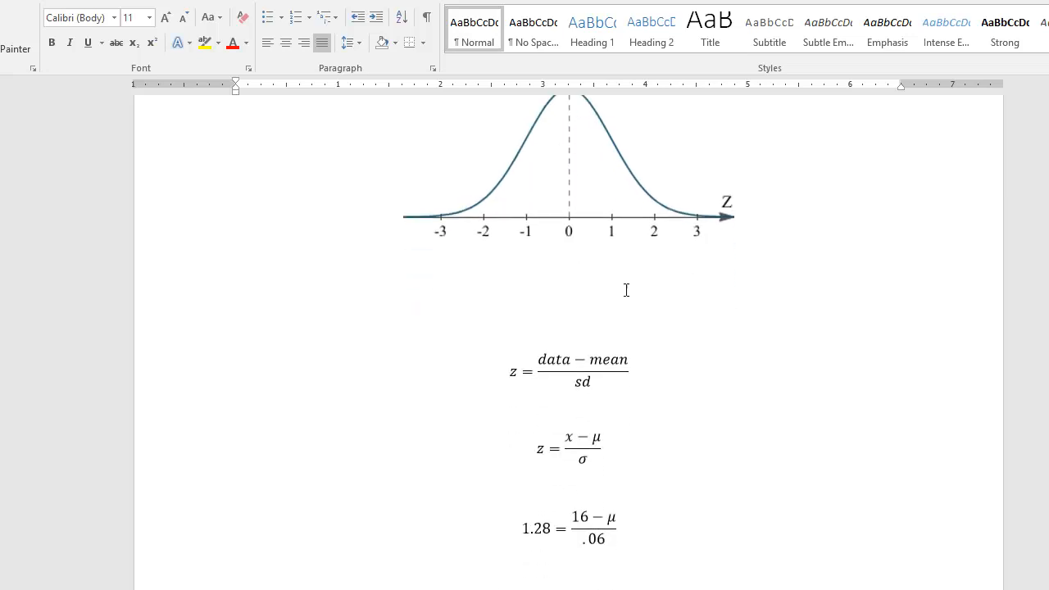
{"action": "scroll", "scroll_direction": "down", "scroll_amount": 3}
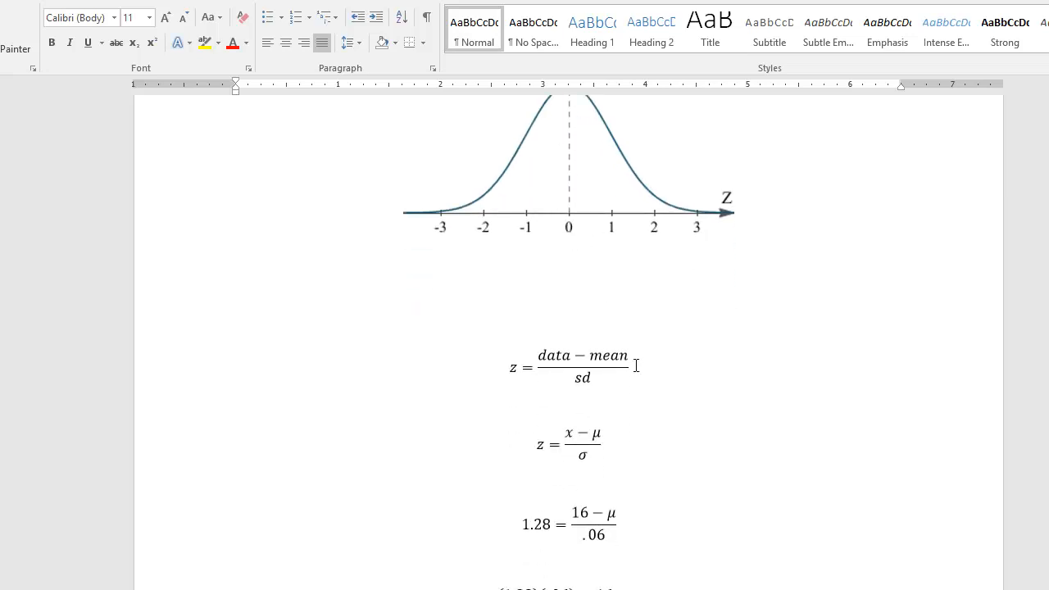
{"action": "scroll", "scroll_direction": "down", "scroll_amount": 3}
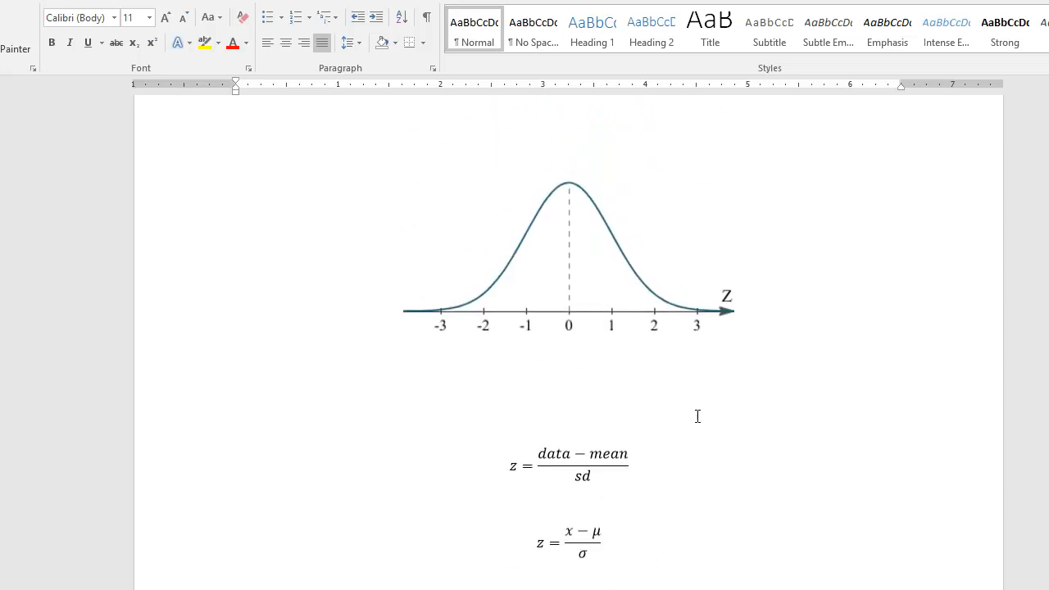
{"action": "mouse_move", "coordinate": [741, 325]}
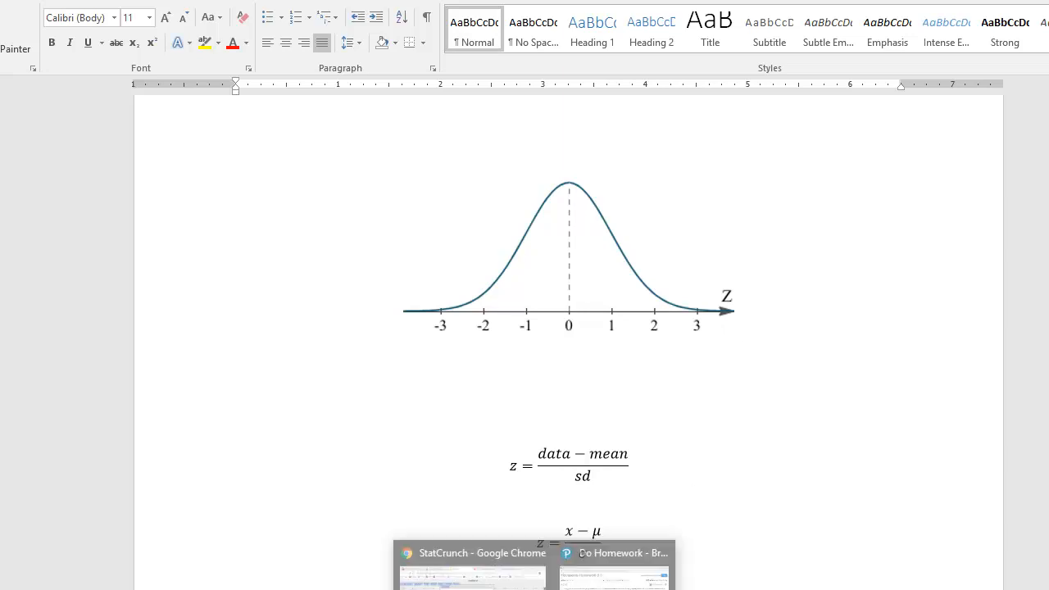
{"action": "left_click", "coordinate": [472, 552]}
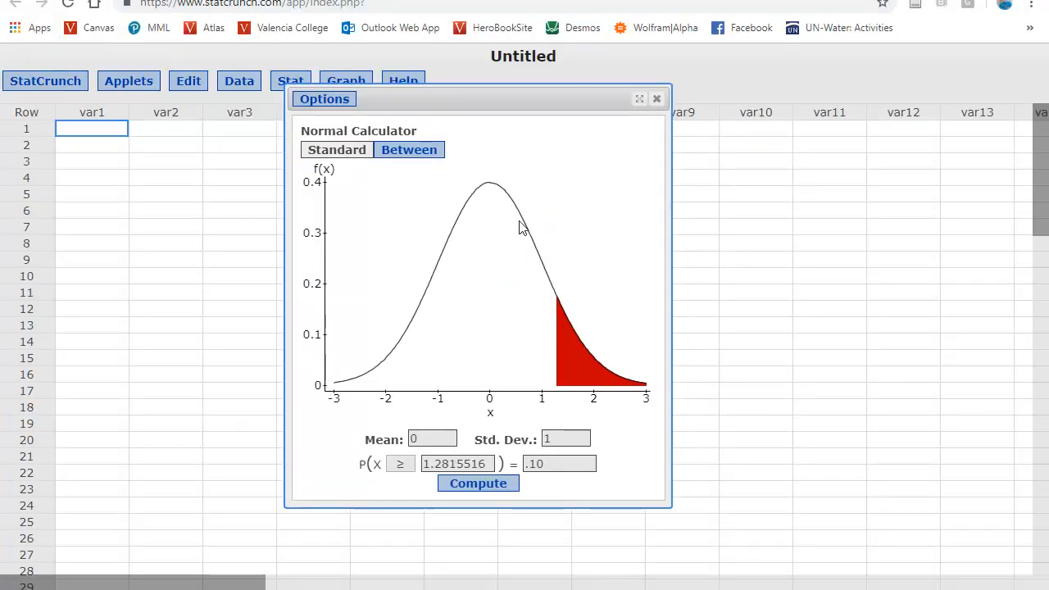